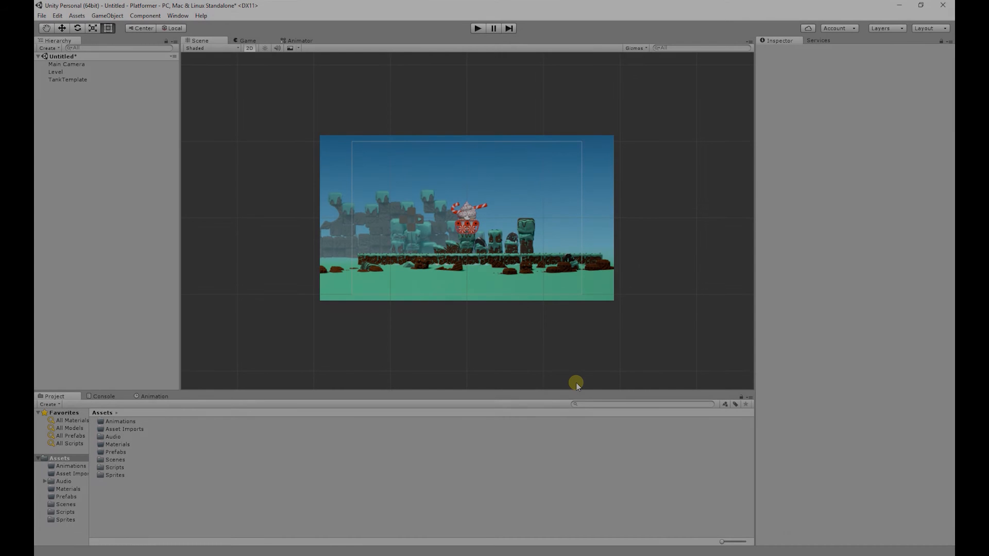
- Start saving the current scene under a new name via File > Save Scene as
left_click(478, 29)
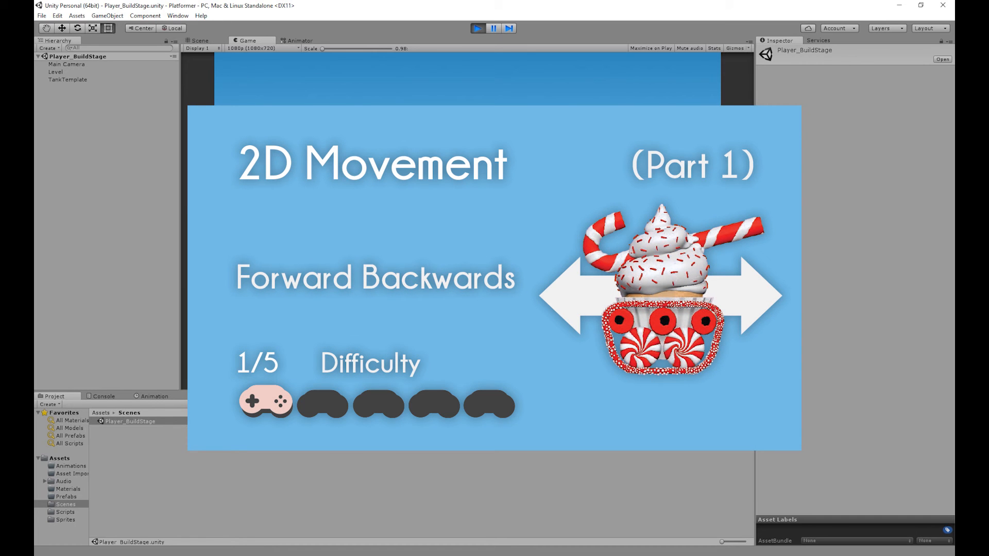
left_click(478, 28)
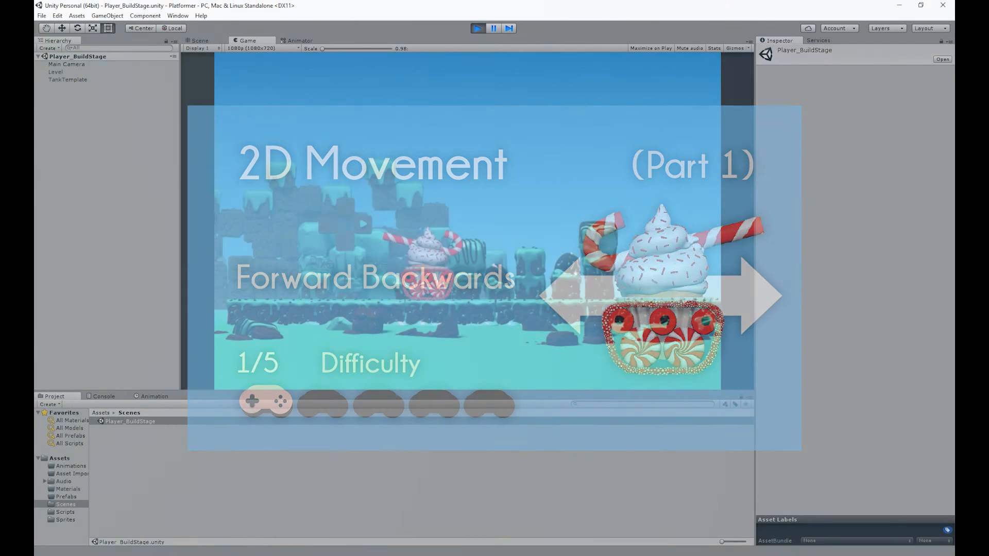
left_click(477, 29)
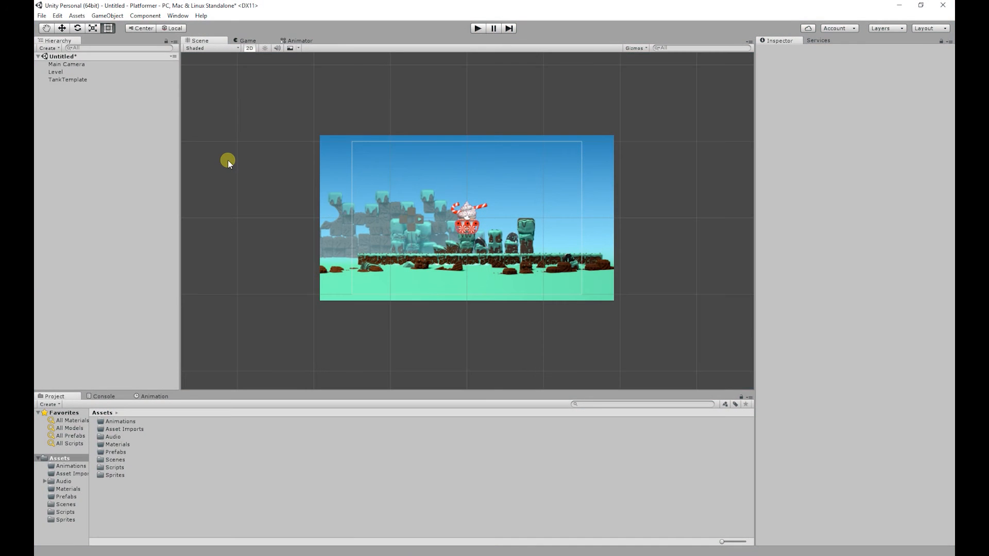
left_click(37, 14)
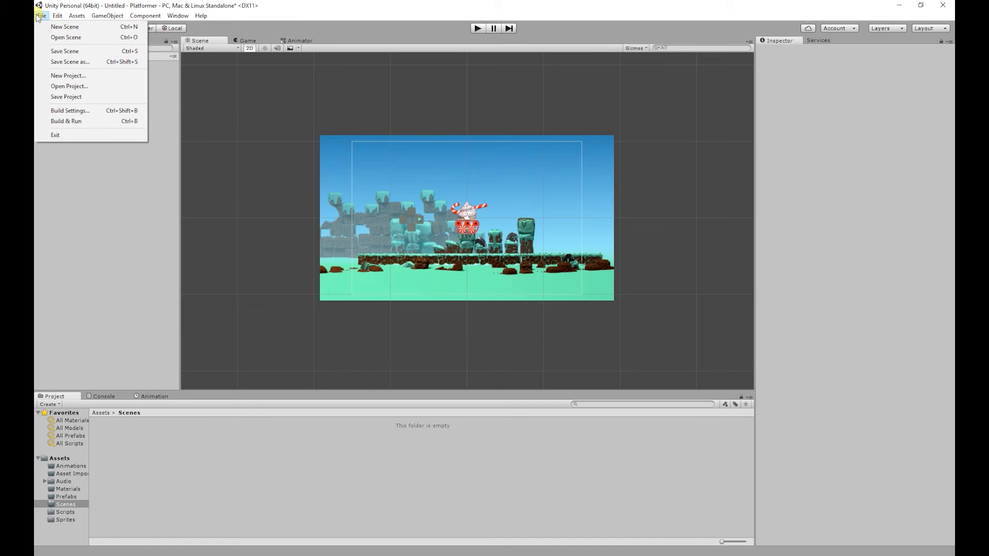
left_click(68, 51)
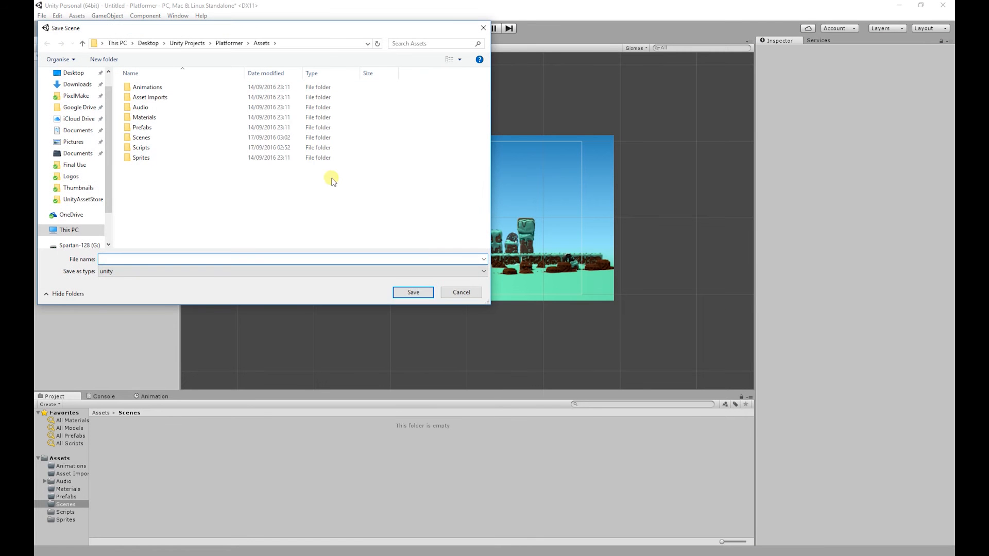
- Save the scene as Player_BuildStage inside the Assets/Scenes folder
left_click(141, 138)
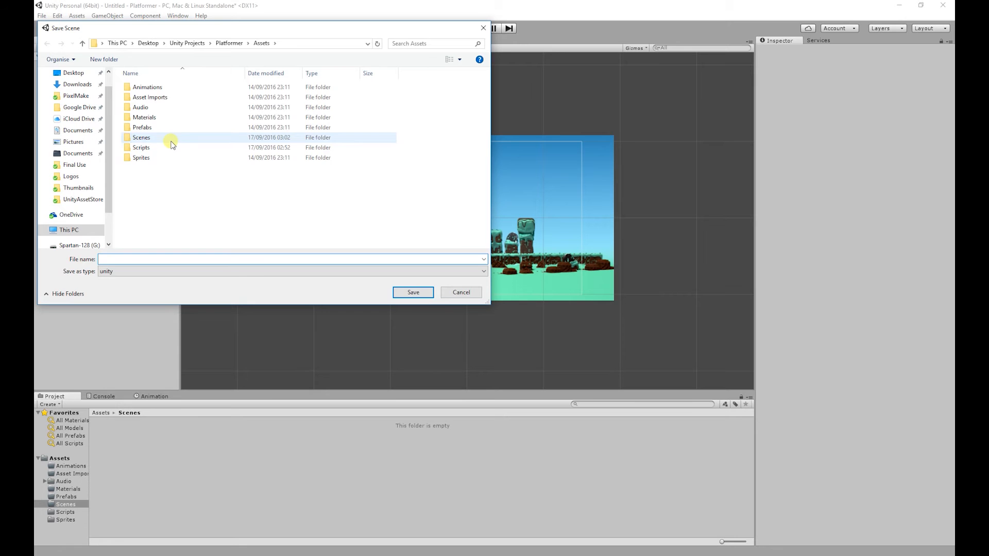
double_click(140, 137)
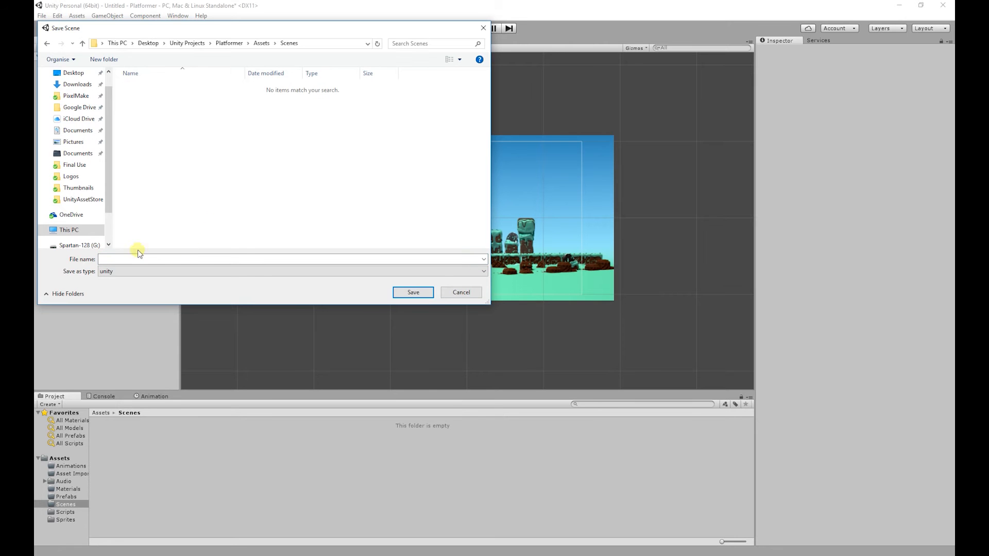
type("Player_Build")
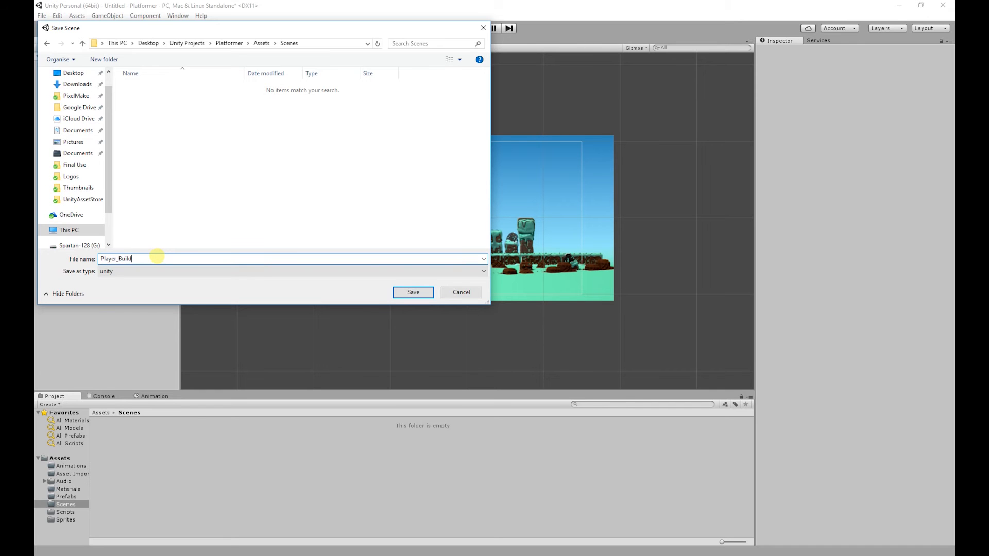
type("Stage")
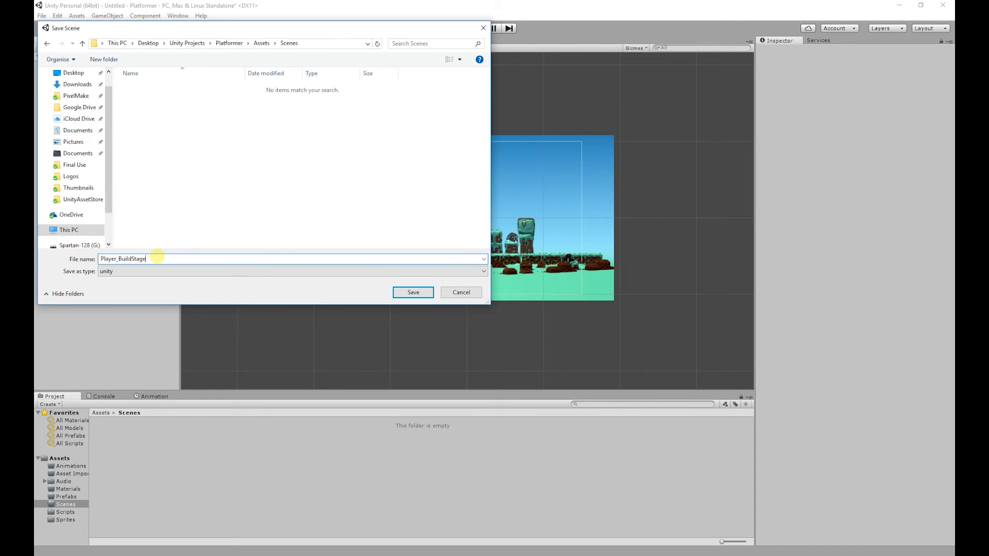
left_click(411, 292)
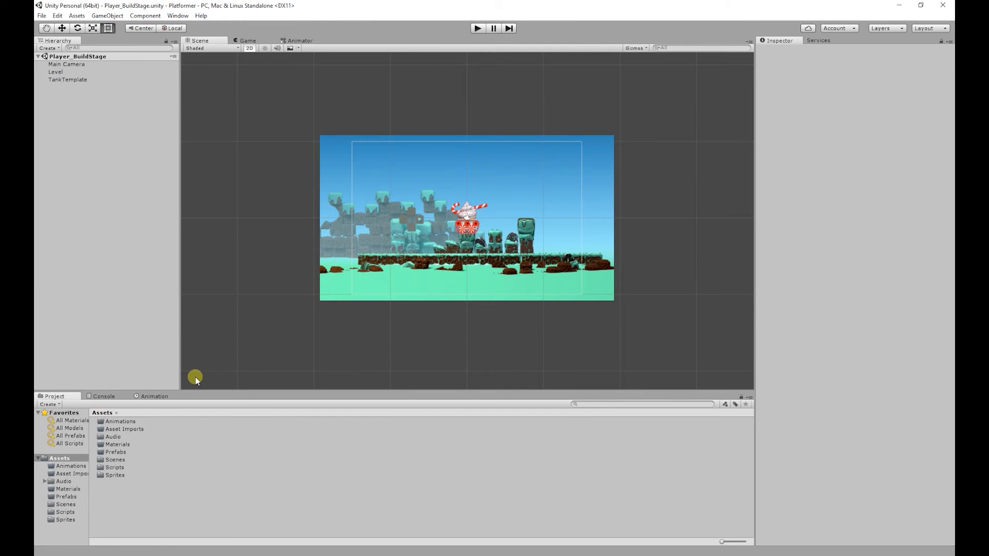
mouse_move(282, 402)
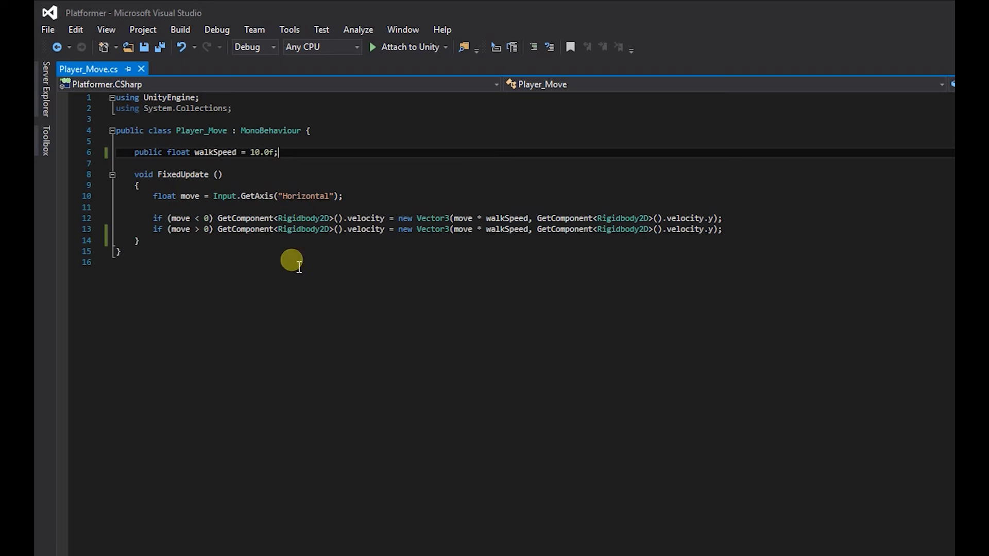
mouse_move(315, 196)
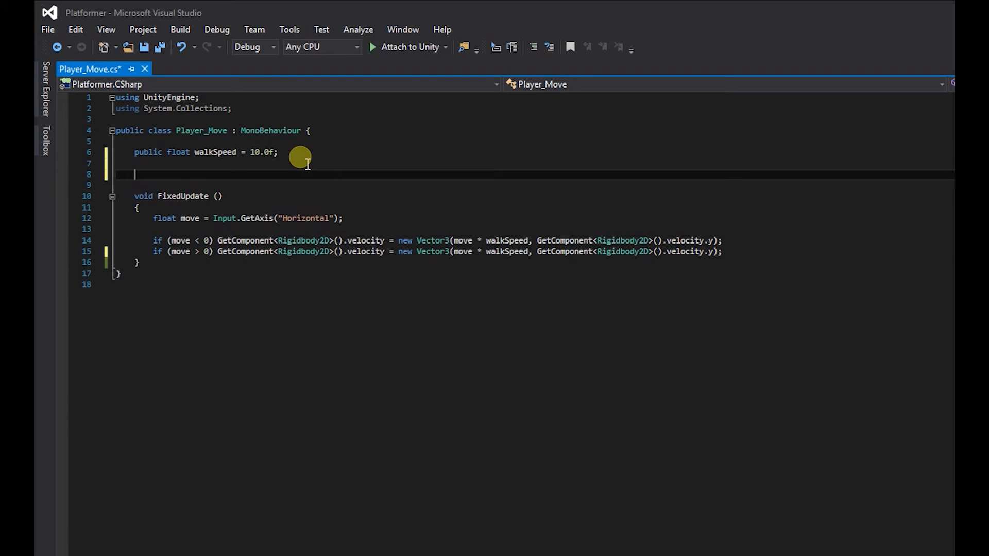
- Declare 'public bool facingRight = true;' below walkSpeed in Player_Move.cs
type("public bool")
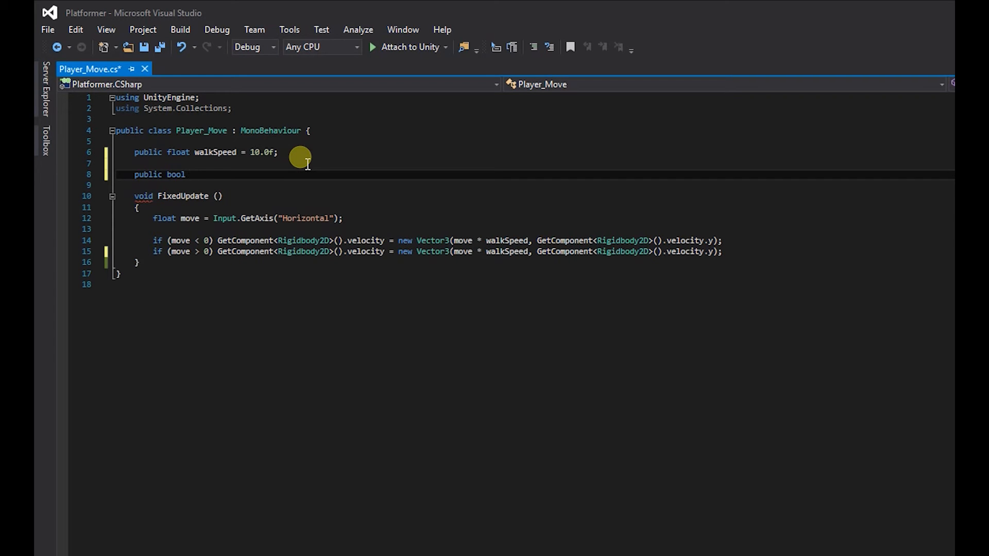
type("facing")
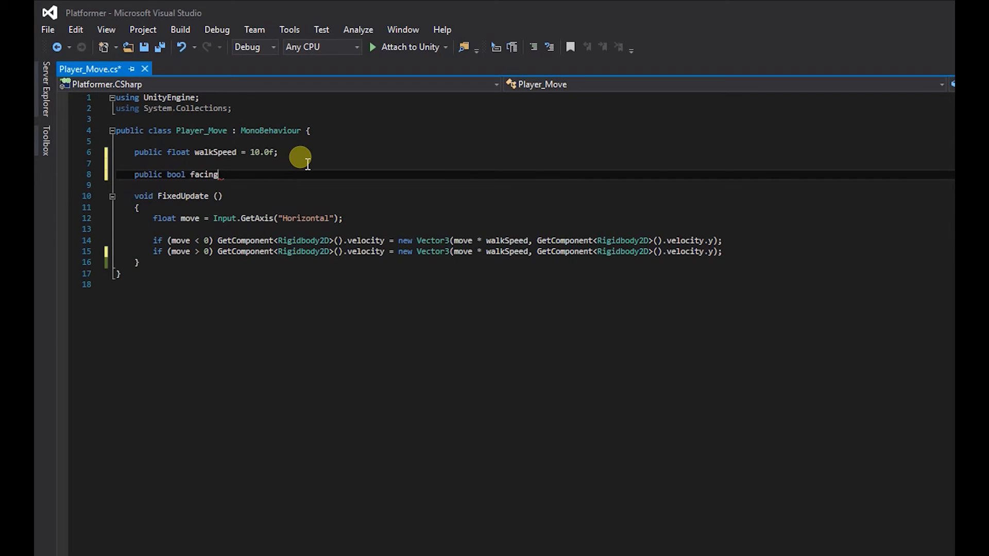
type("Right")
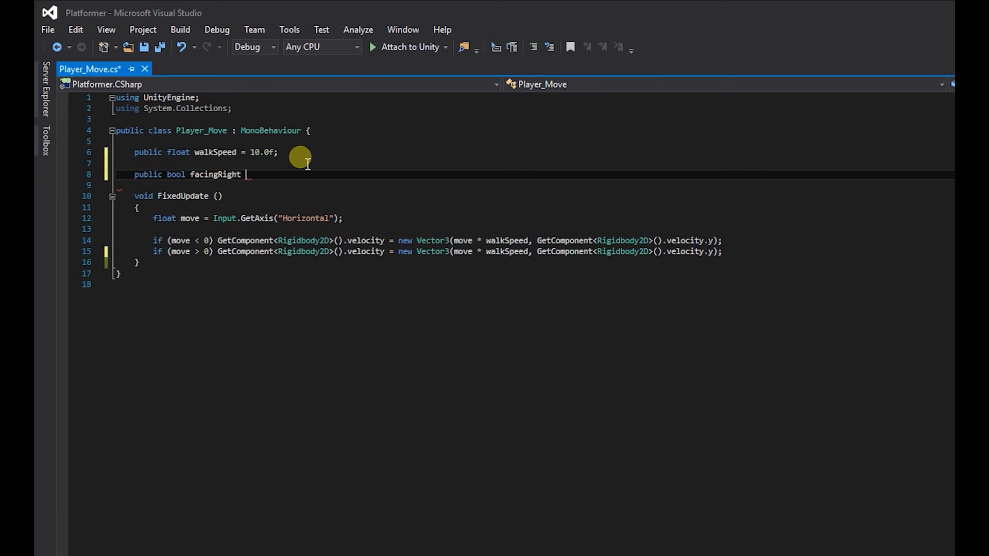
type("=true;")
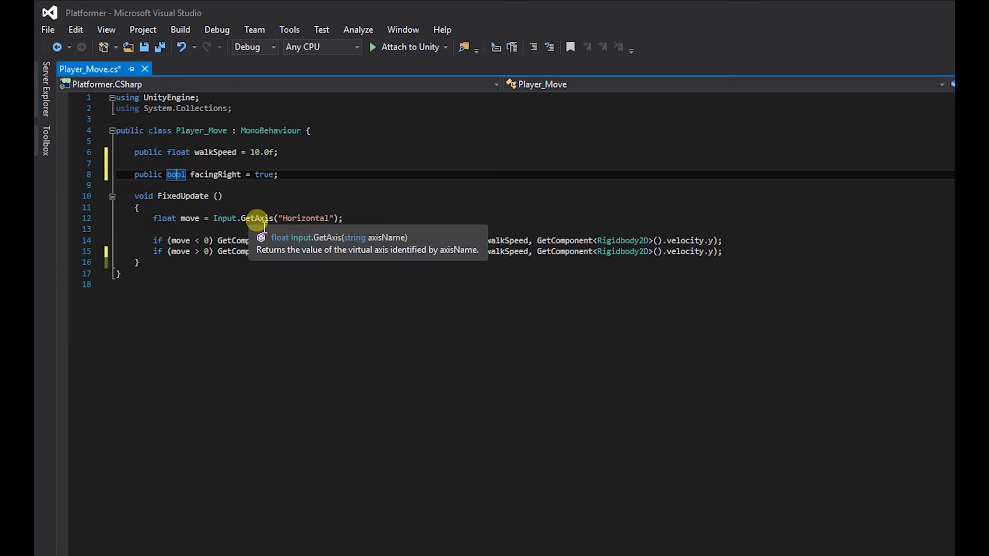
mouse_move(198, 186)
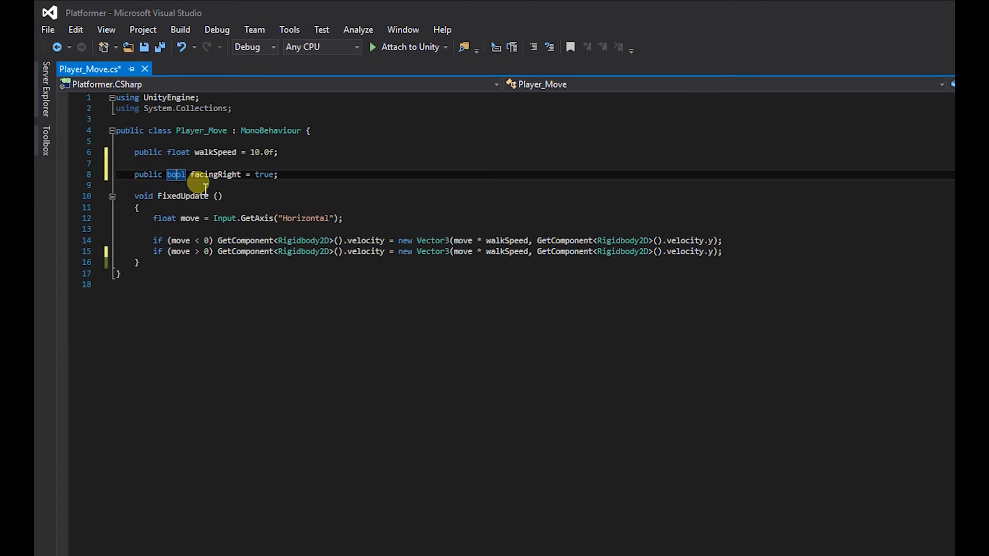
mouse_move(274, 179)
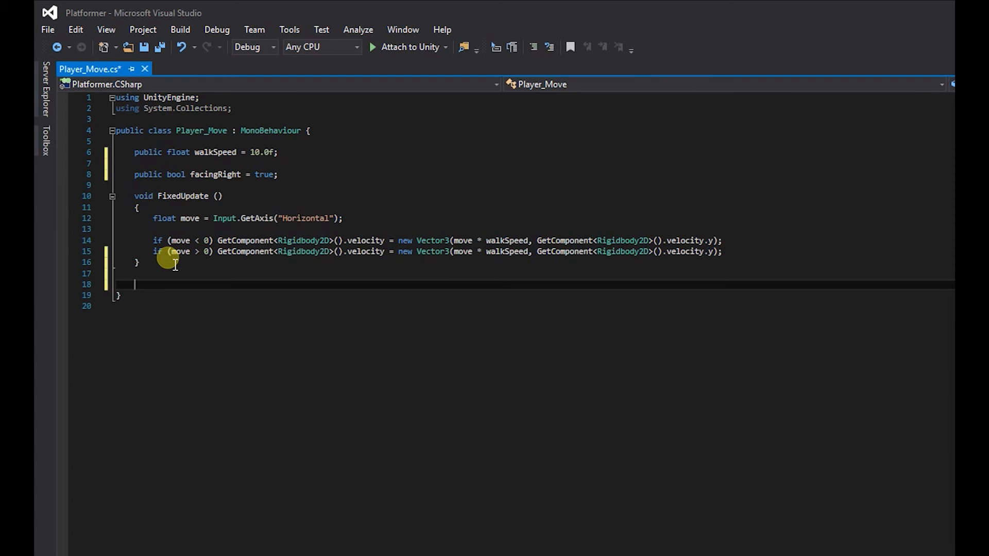
- Add an empty void Flip() method to Player_Move.cs
type("void Fl")
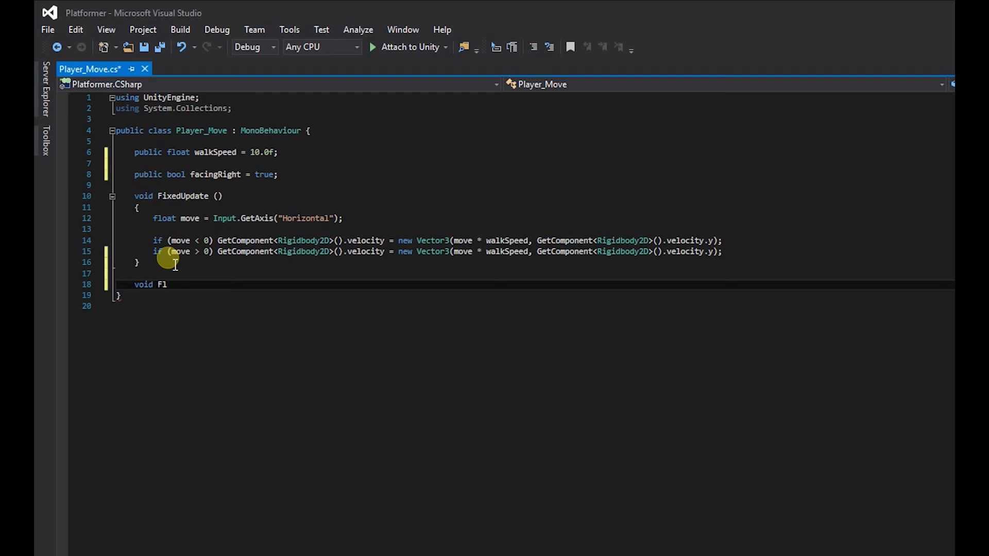
type("ip (")
type("{")
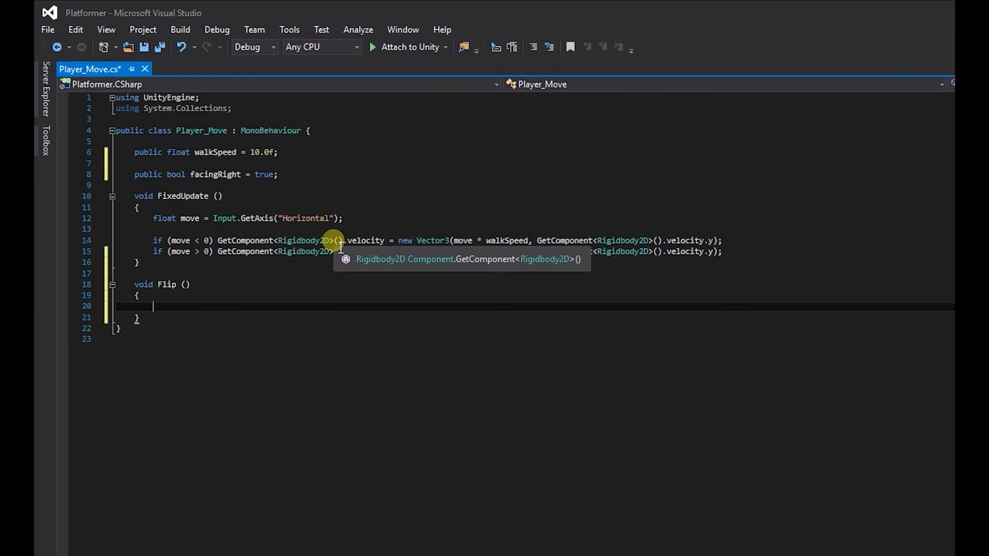
mouse_move(331, 241)
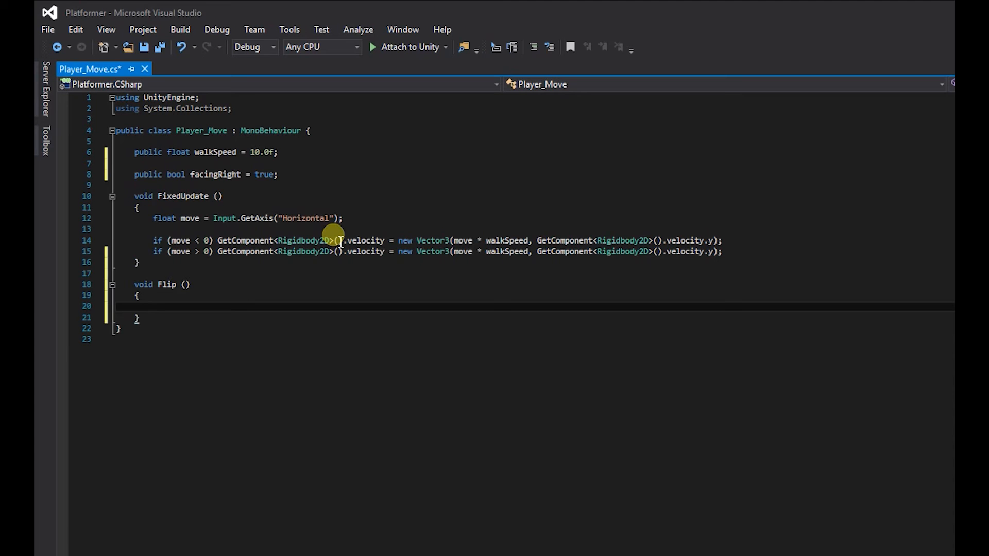
left_click(177, 306)
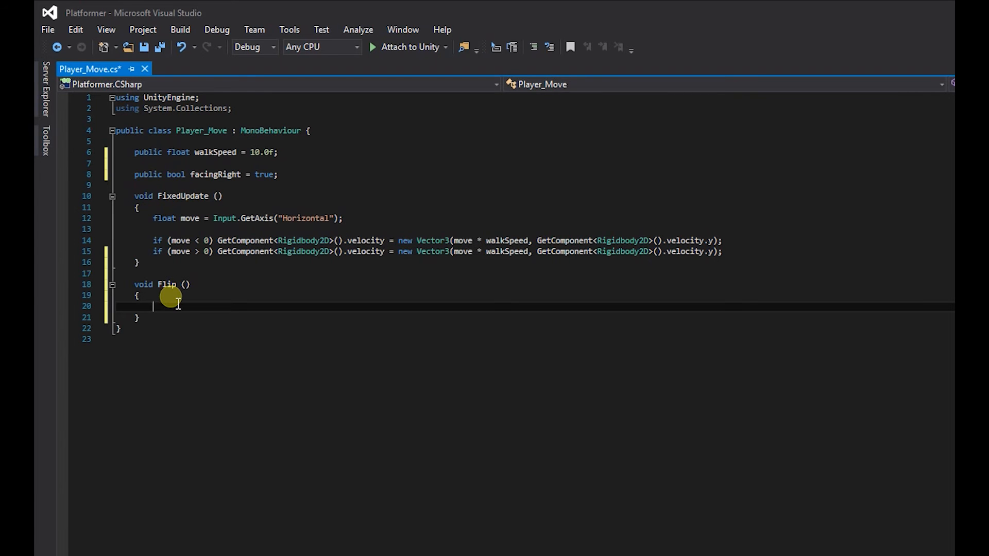
- Inside Flip(), write 'facingRight = !facingRight;' and start a new line
type("facingRight")
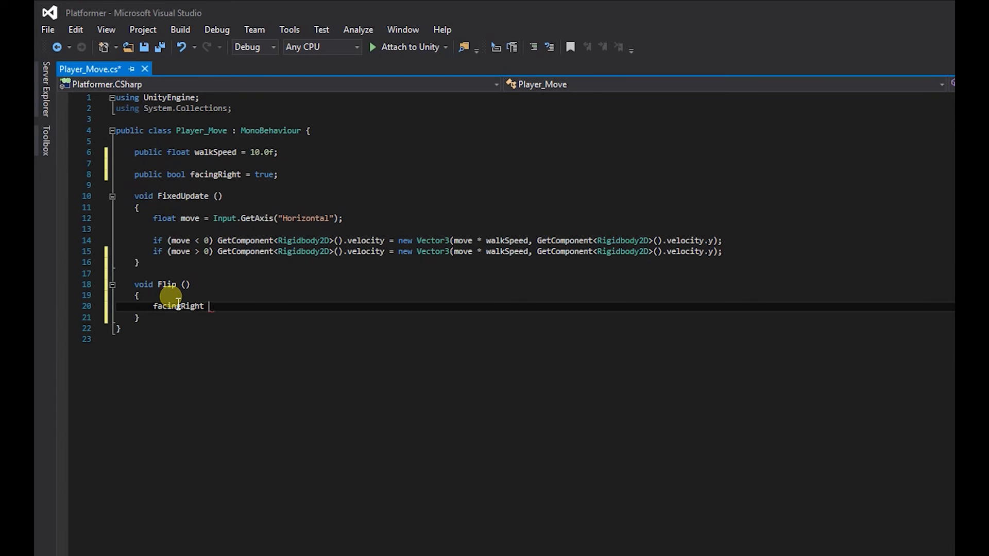
type("=")
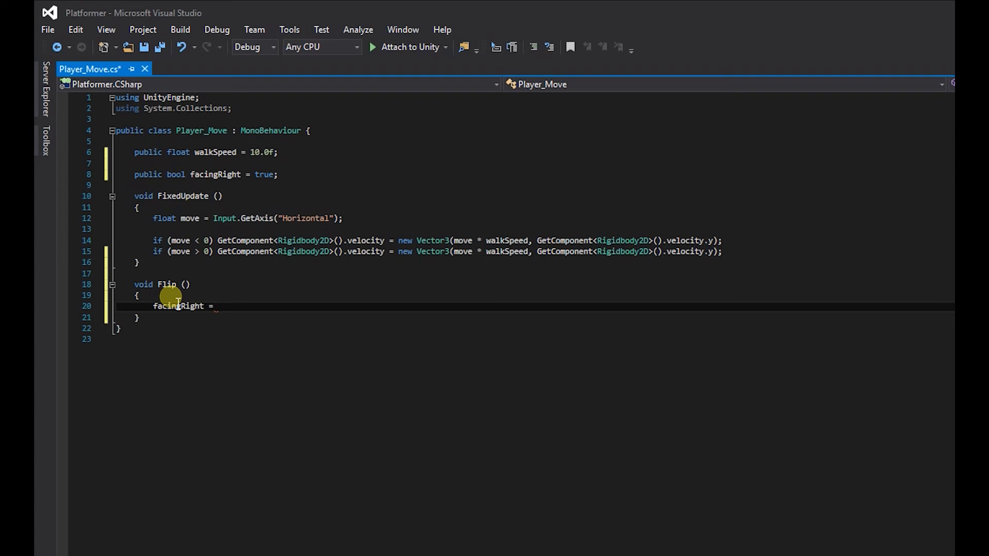
type("!fa")
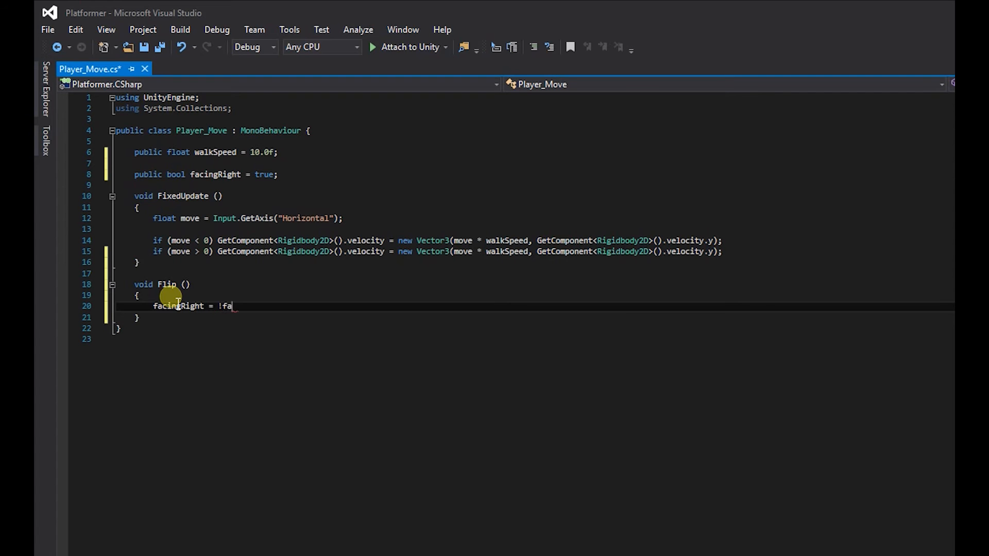
type("cingRight;")
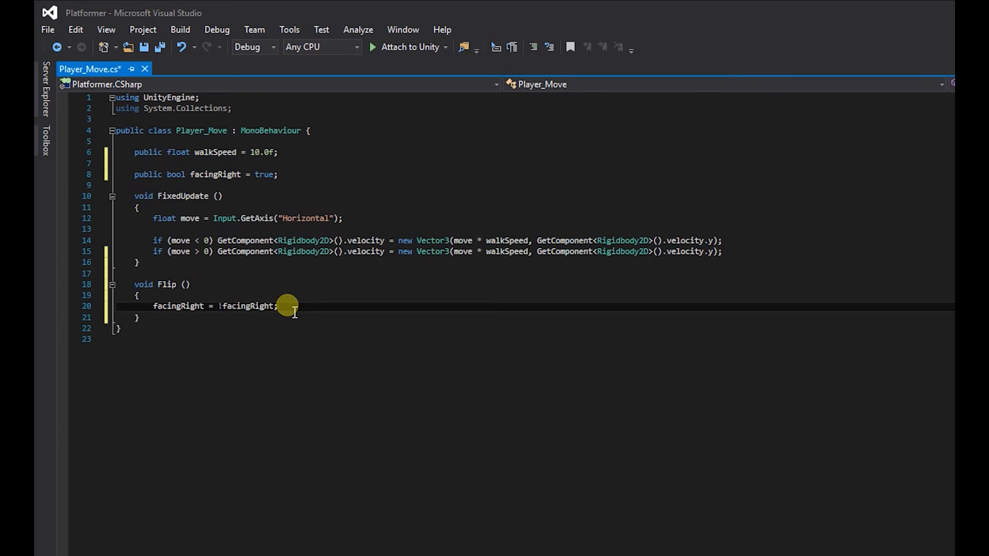
key("Enter")
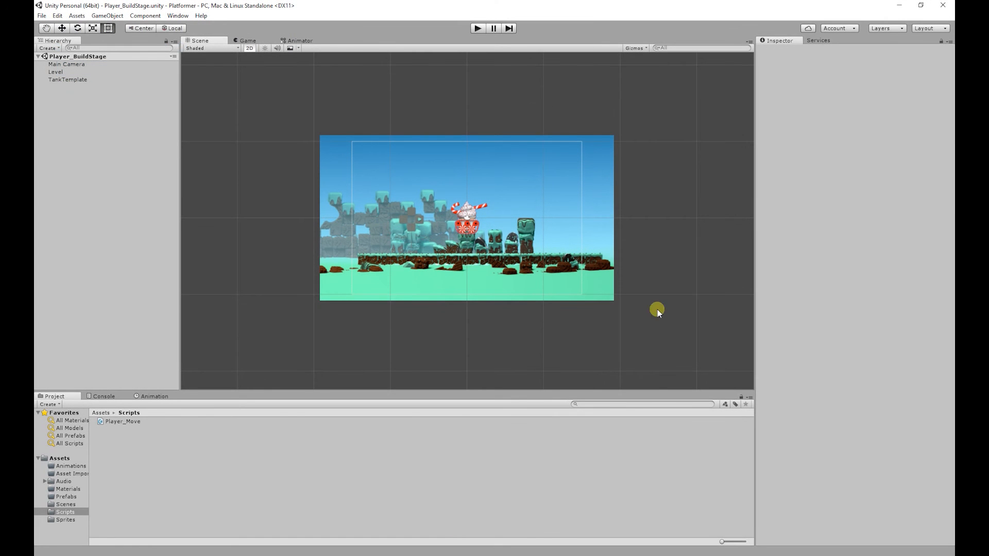
- Select TankTemplate in Unity's Hierarchy to show it in the Inspector
left_click(64, 81)
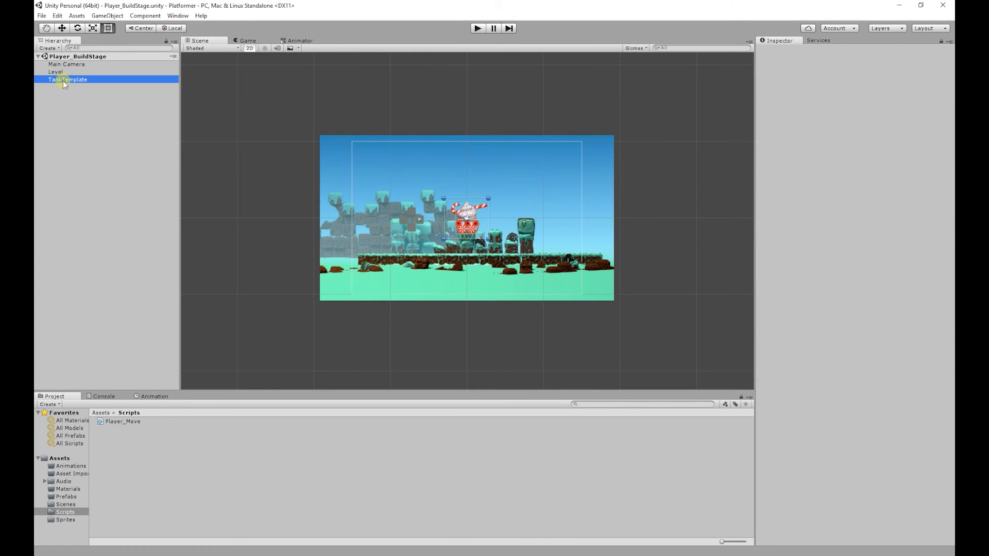
left_click(67, 79)
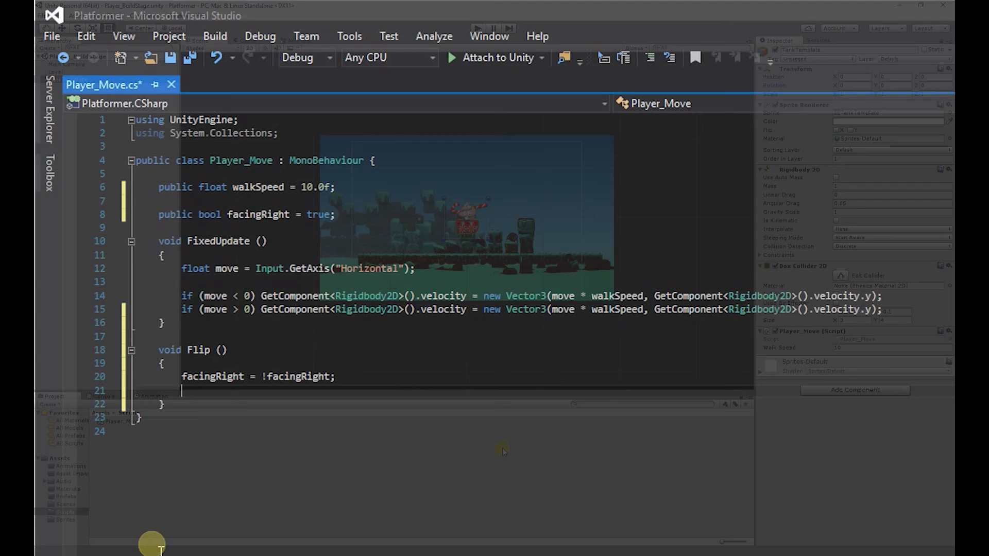
- Add 'transform.Rotate(Vector3.up * 180);' after the facingRight toggle in Flip()
type("transform")
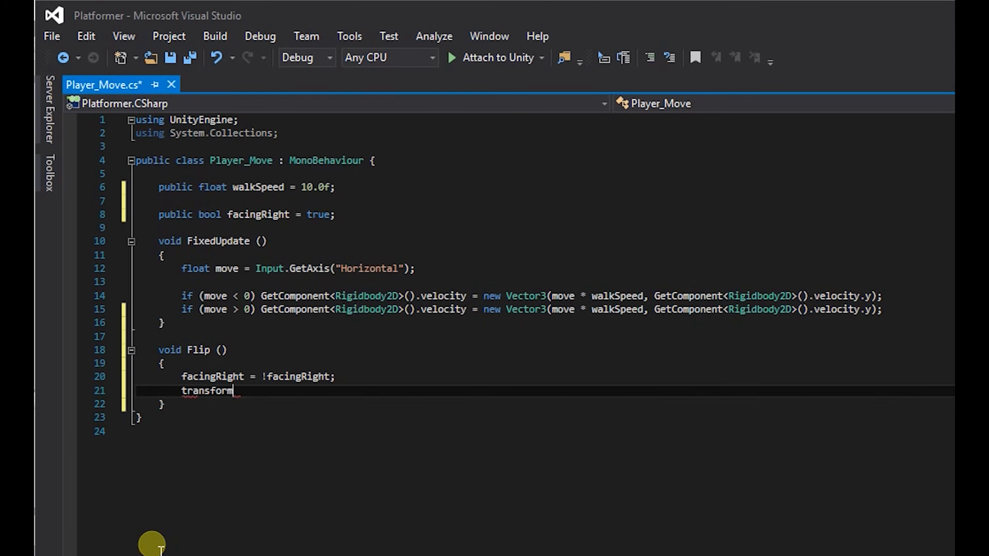
type(".")
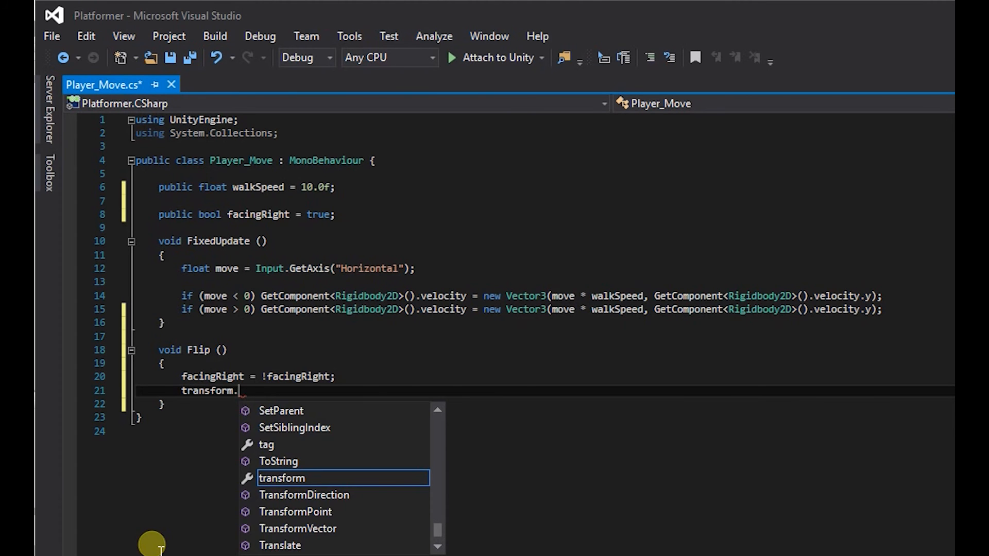
type("Rotate")
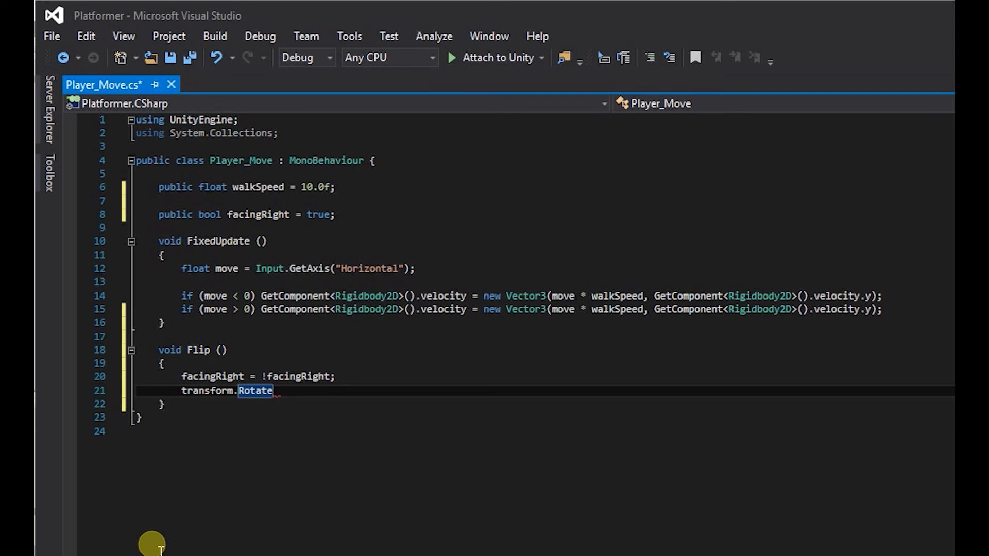
type("()")
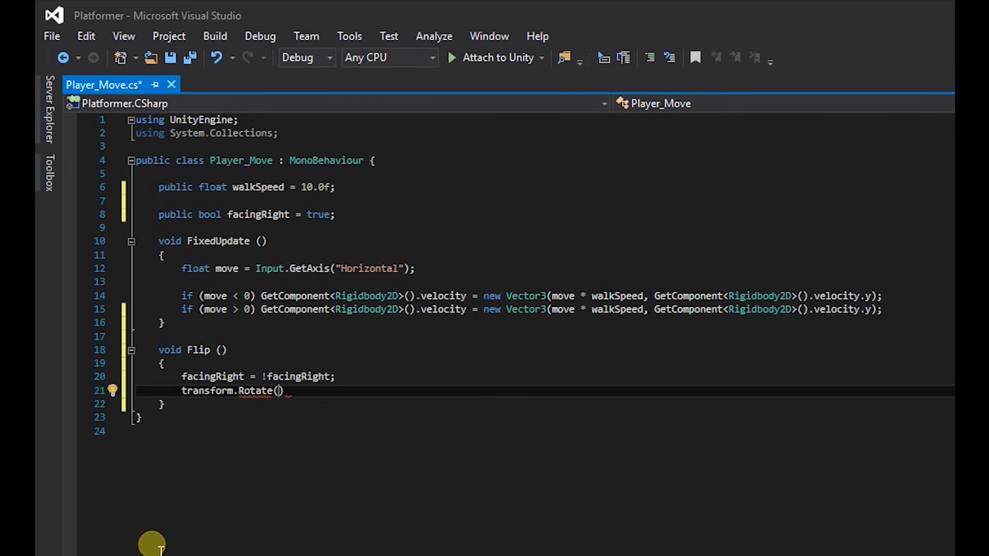
type("Vector3")
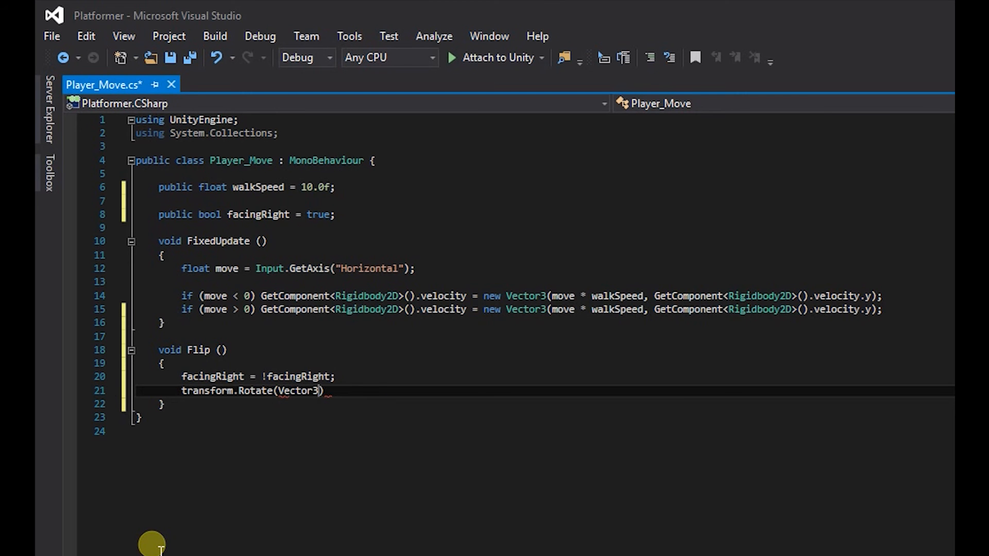
type(".")
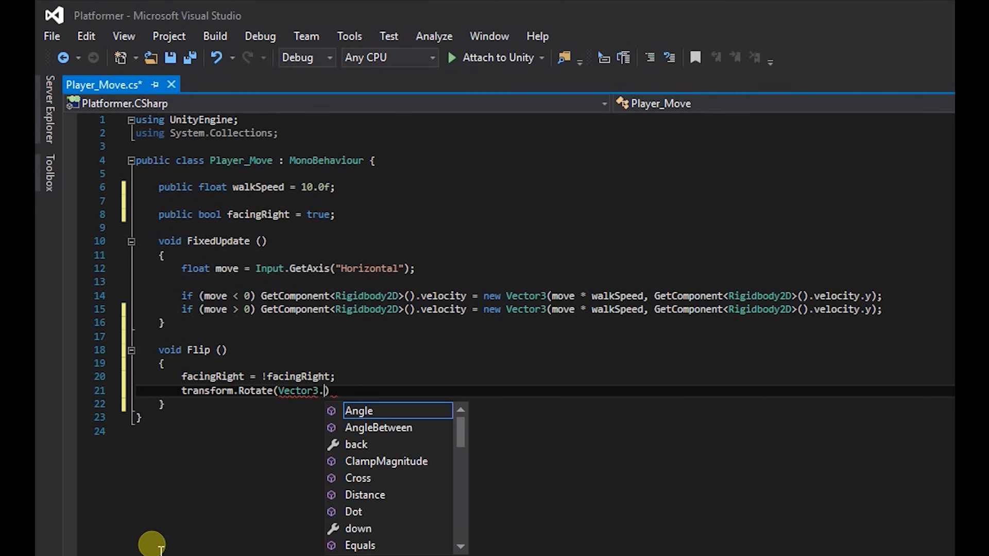
type("up")
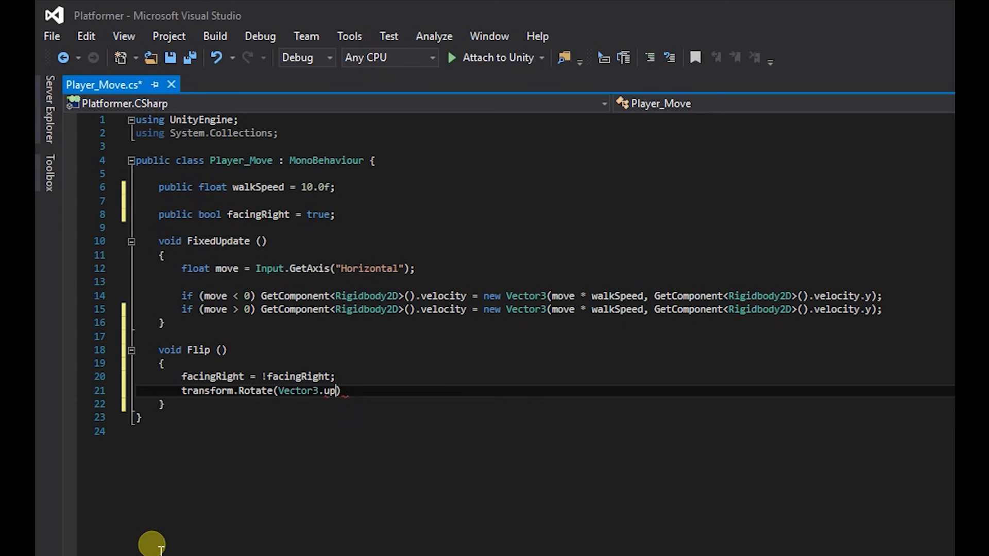
mouse_move(331, 393)
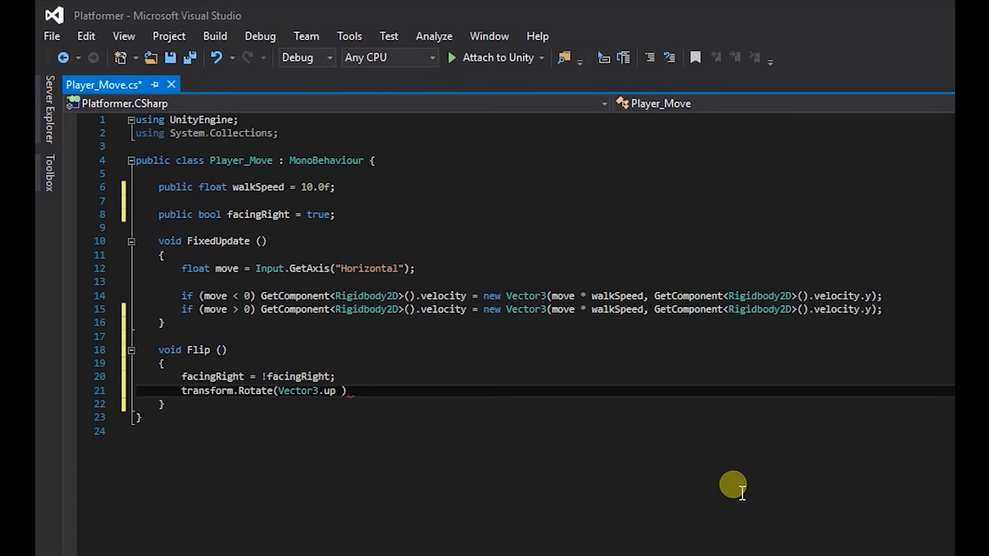
type("*")
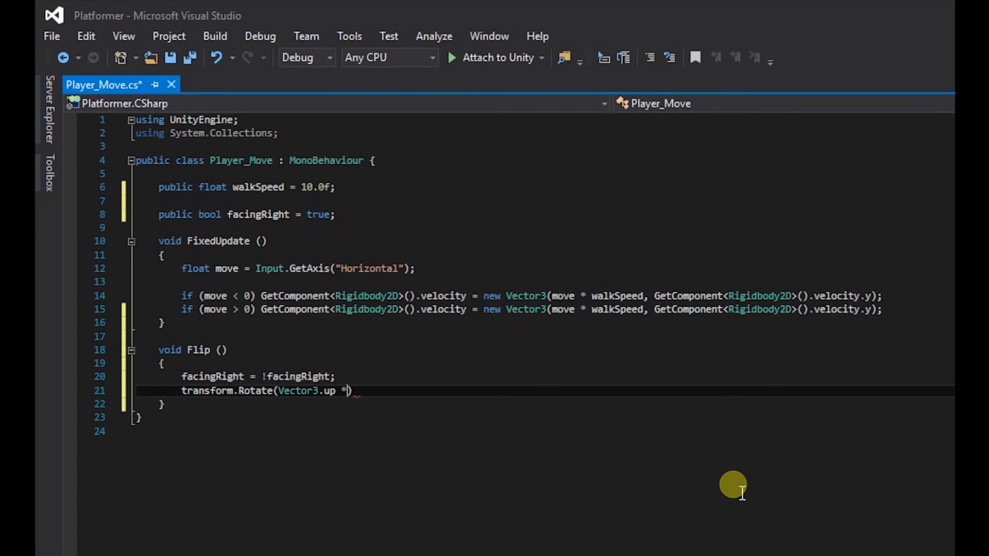
type("1")
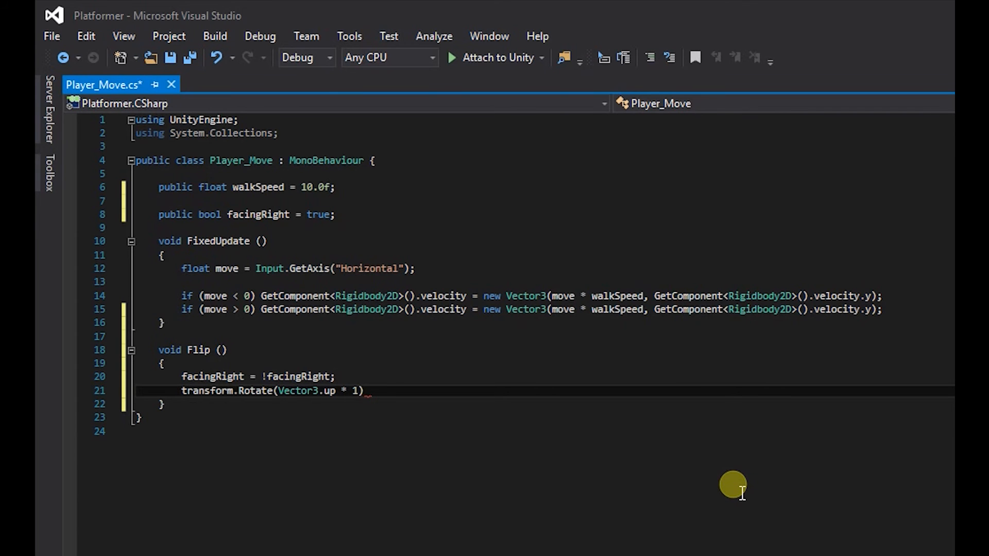
type("80")
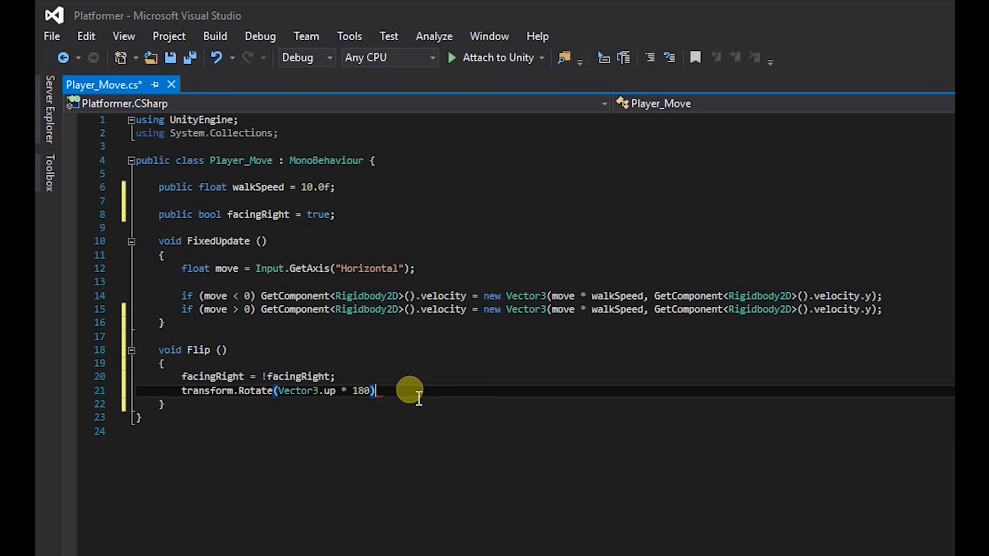
type(";")
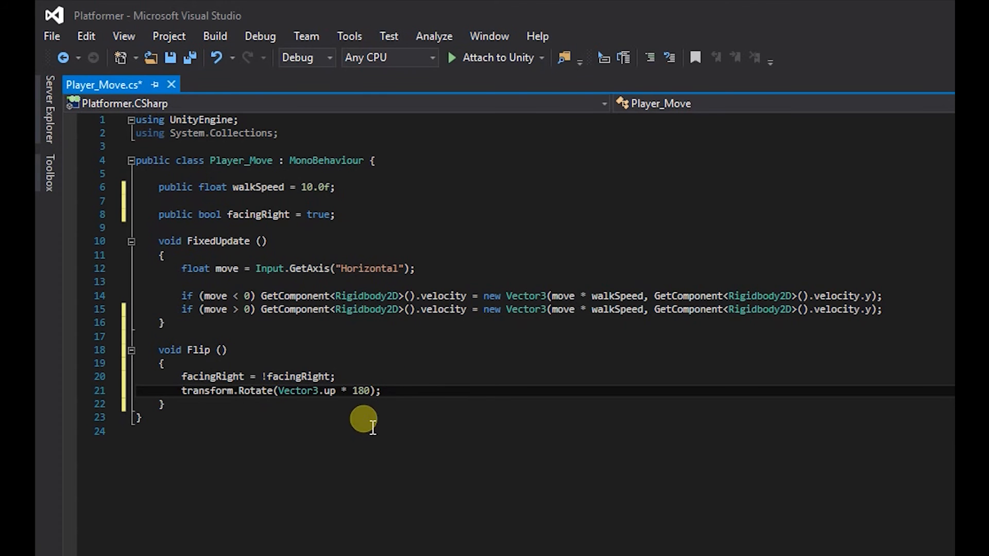
mouse_move(196, 367)
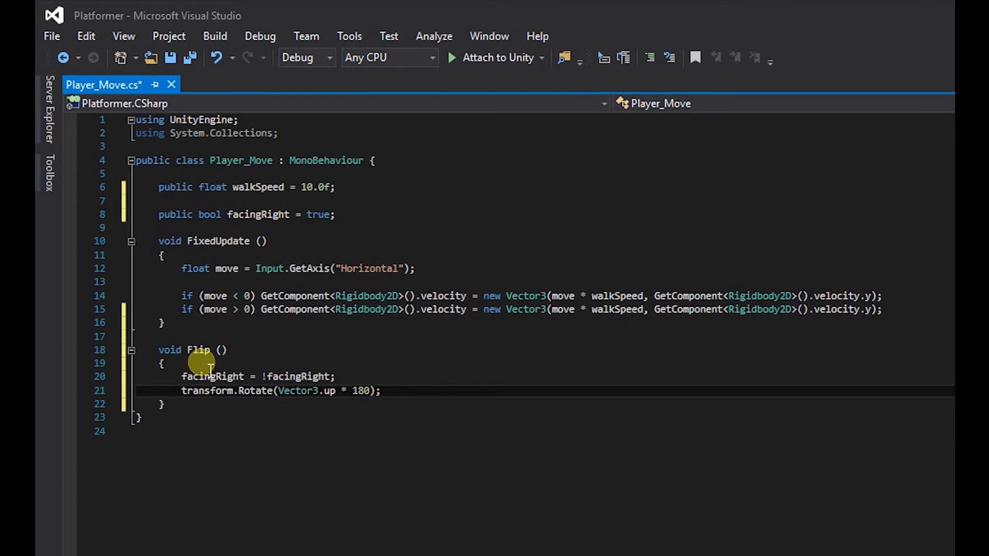
mouse_move(898, 313)
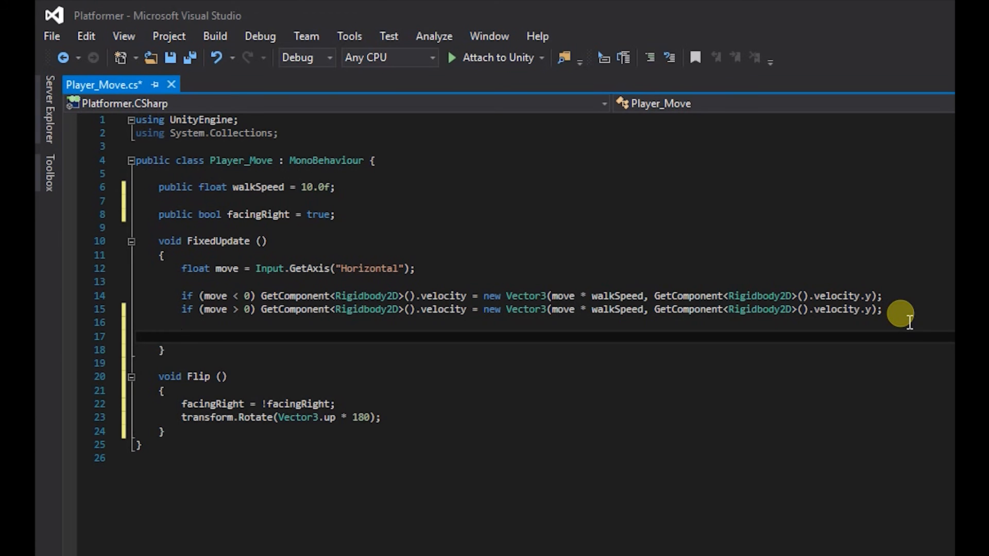
- In FixedUpdate, write 'if (move < 0 && facingRight) Flip();' on line 17
type("if")
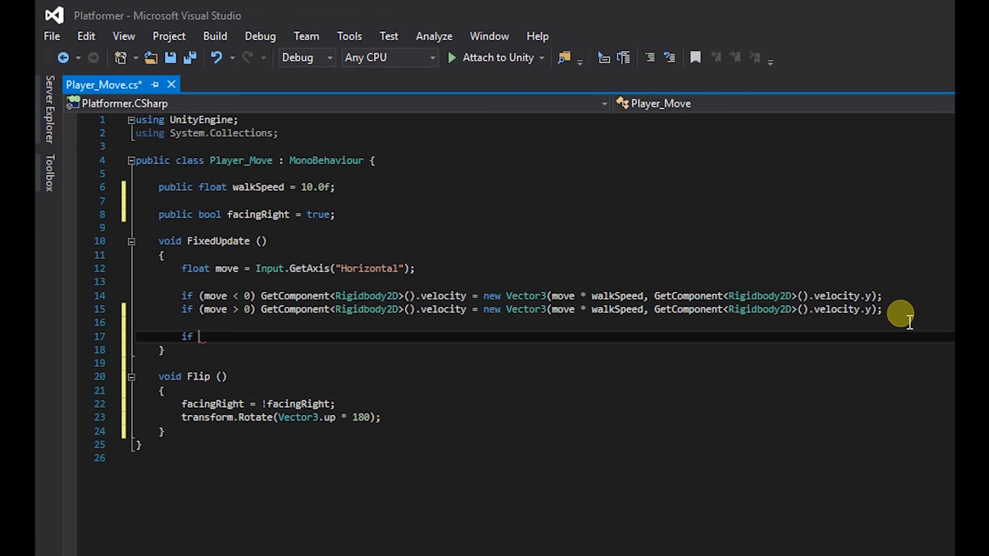
type("()")
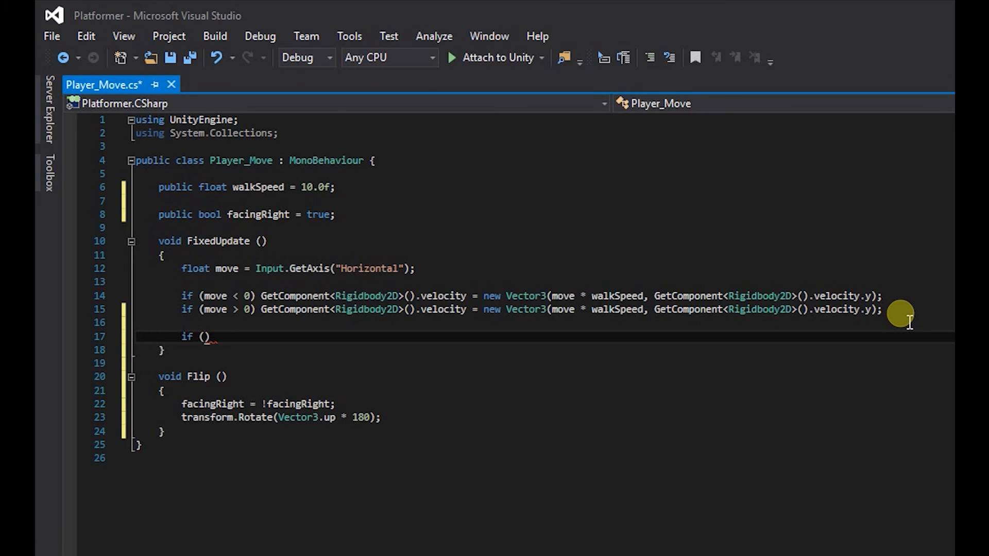
type("move")
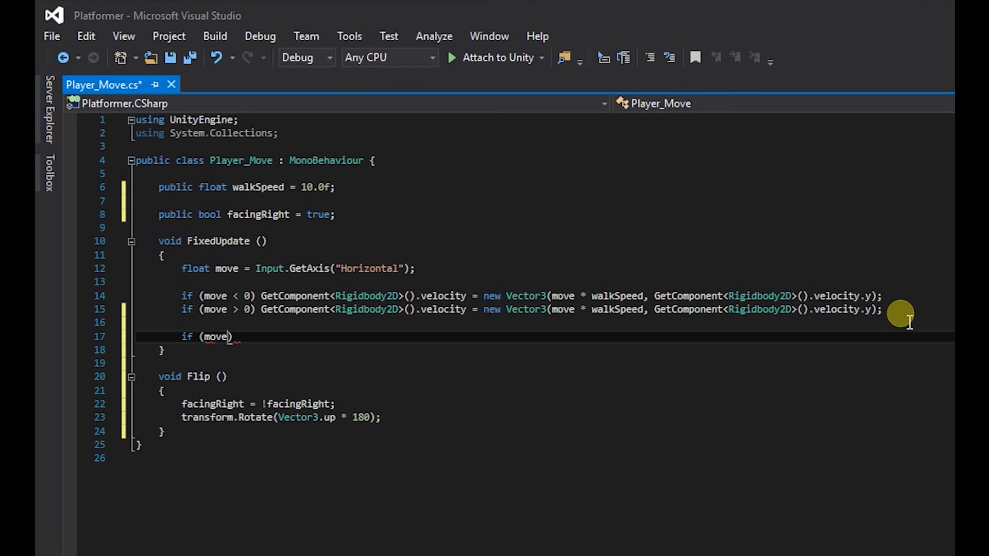
type("< 0 &&")
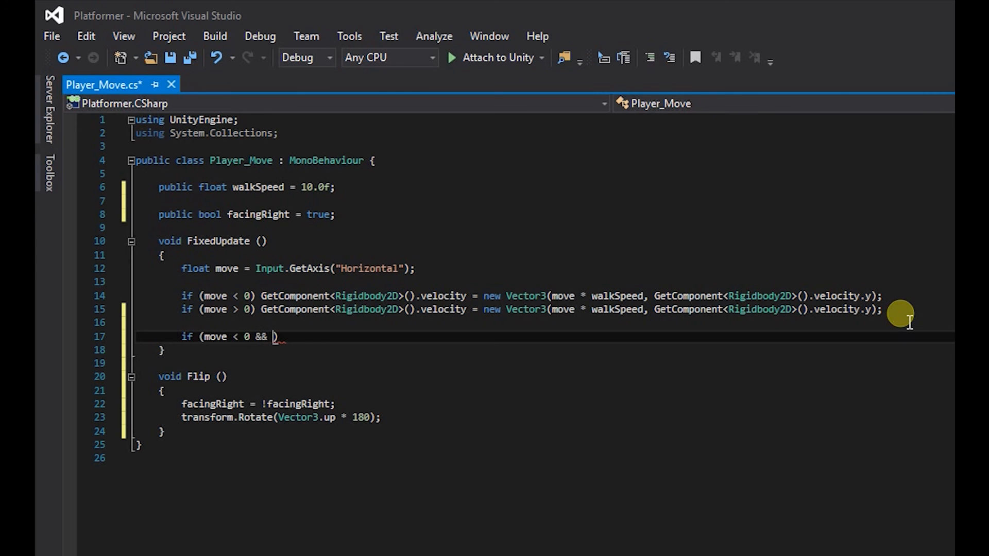
type("facingRight")
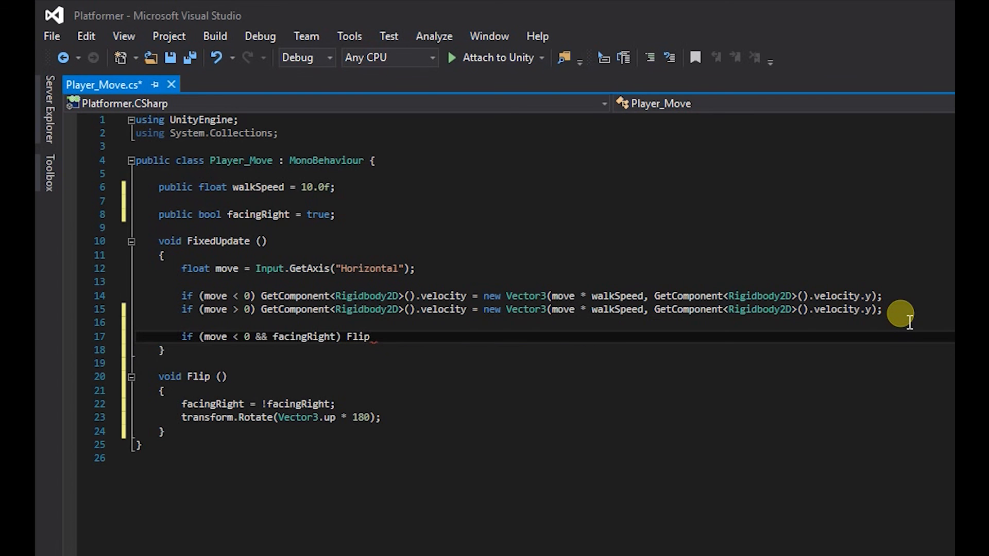
type("()")
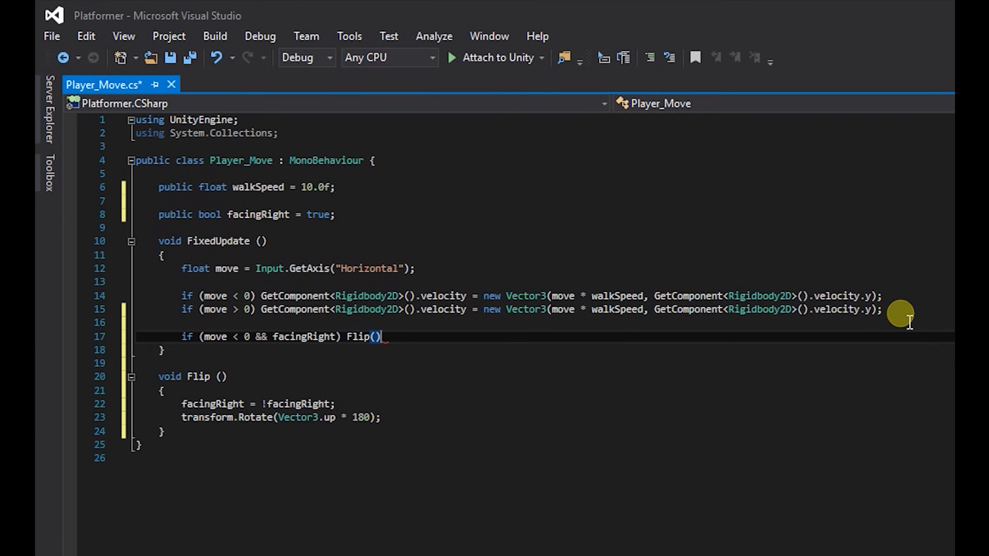
type(";")
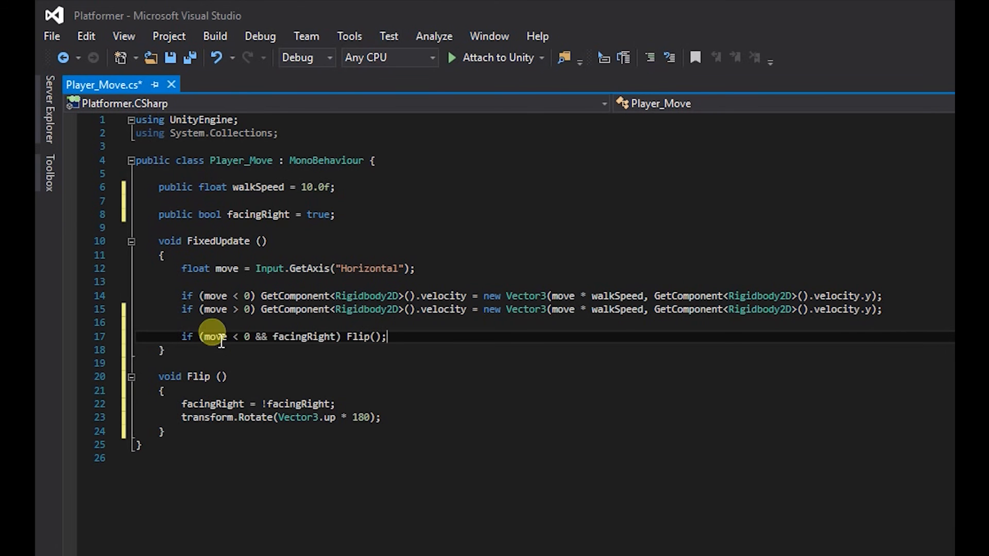
mouse_move(290, 336)
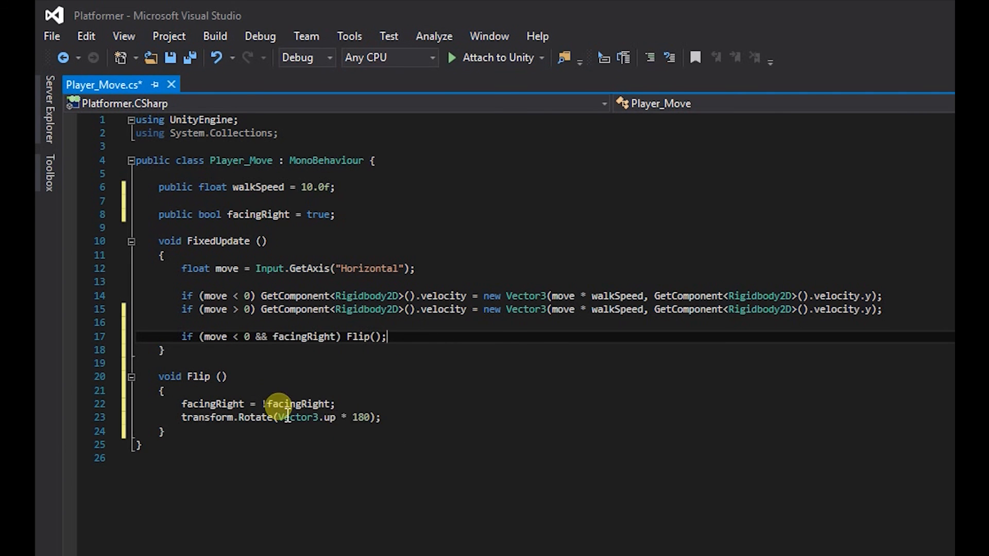
mouse_move(183, 426)
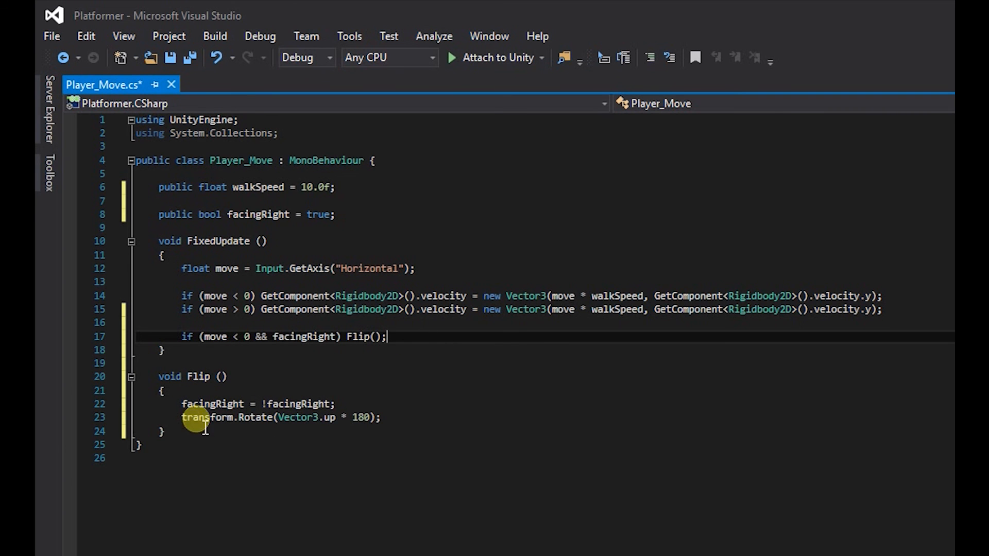
mouse_move(389, 449)
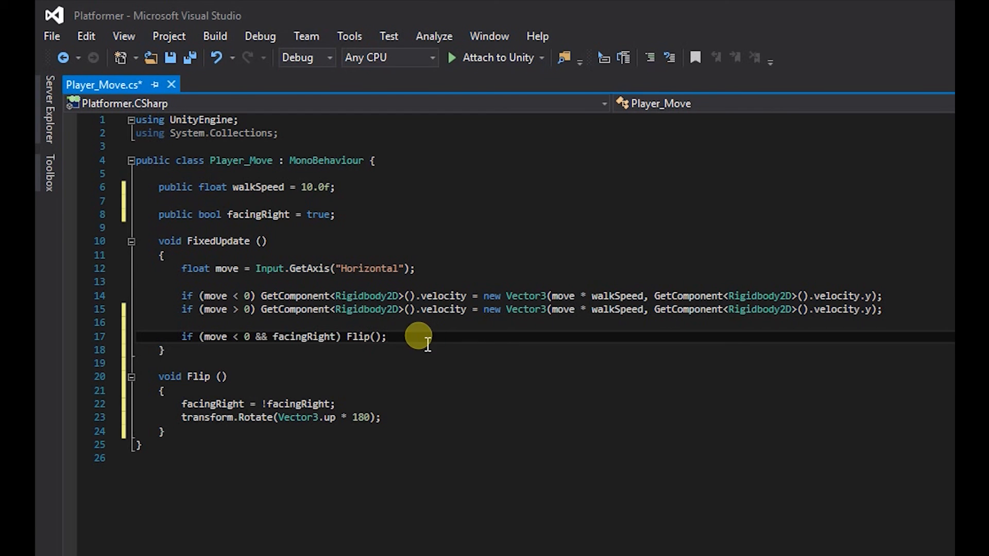
mouse_move(404, 341)
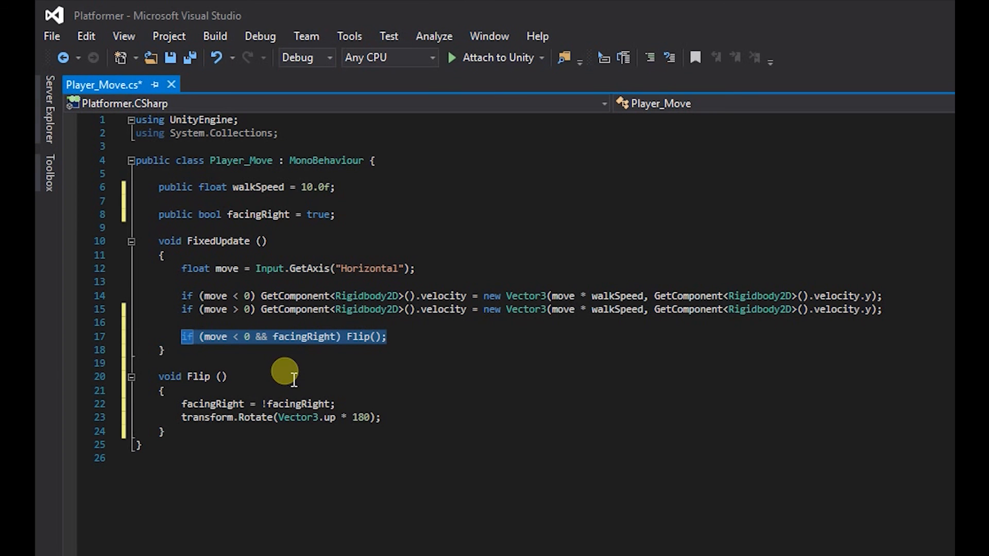
mouse_move(423, 385)
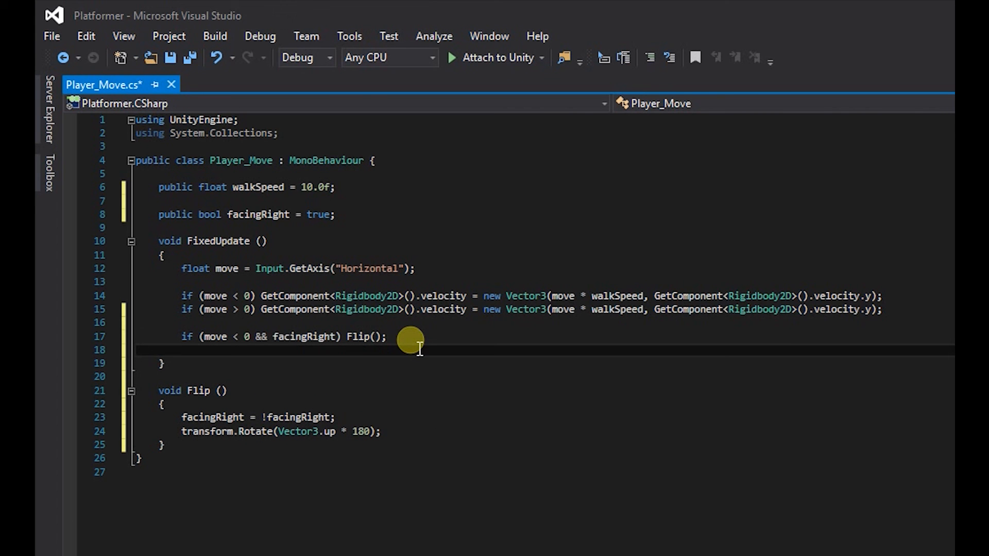
- Add a second line 'if (move > 0 && !facingRight) Flip();' by editing a copy of line 17
type("if (move < 0 && facingRight) Flip();")
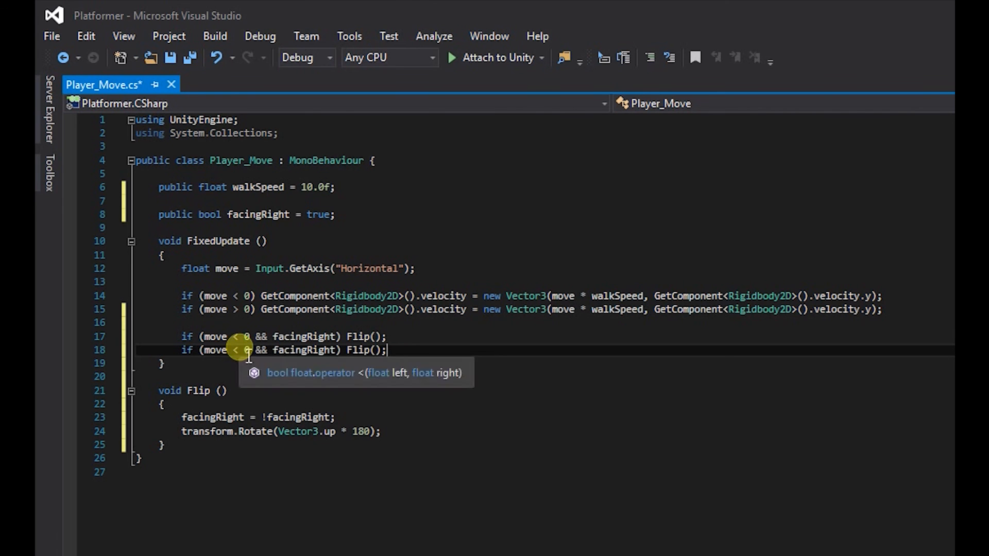
mouse_move(433, 367)
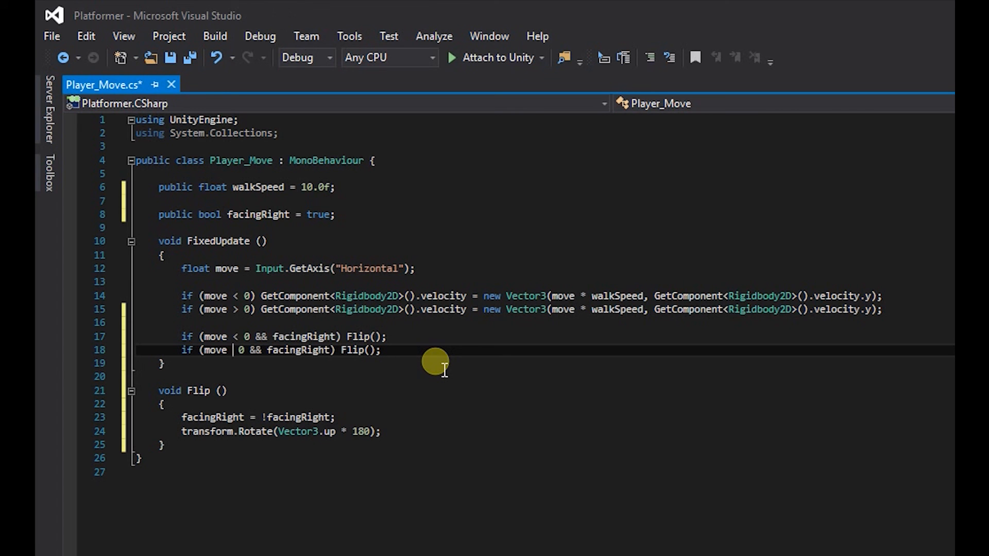
type(">")
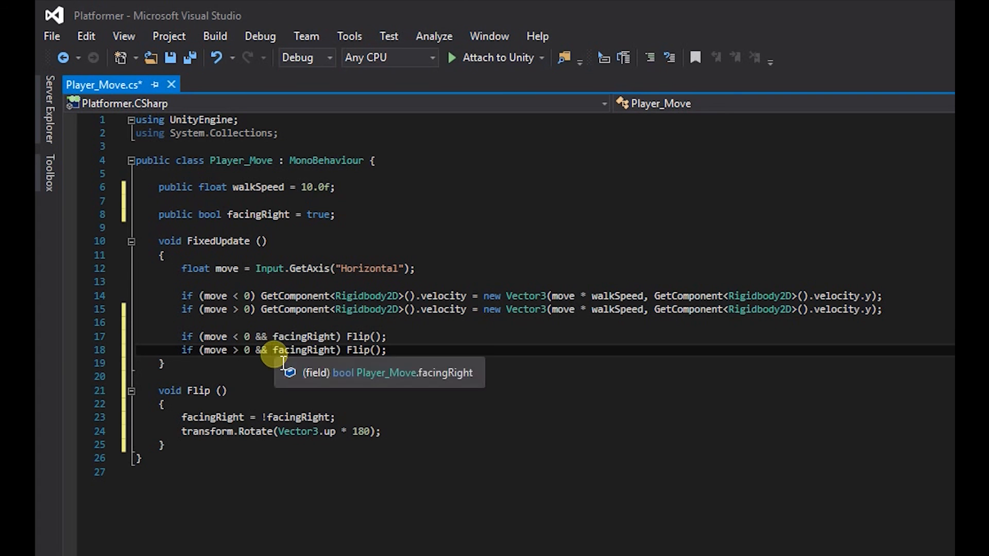
left_click(302, 351)
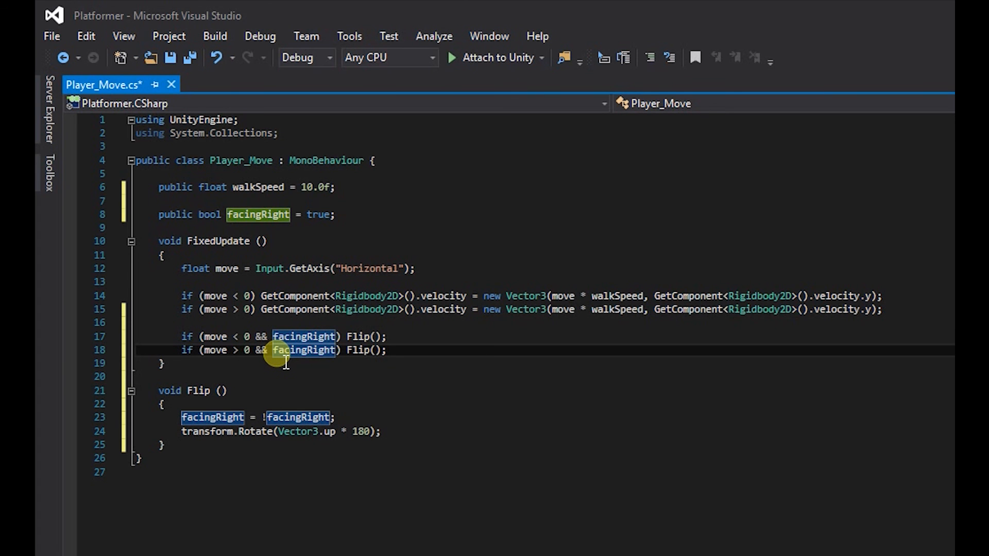
type("!")
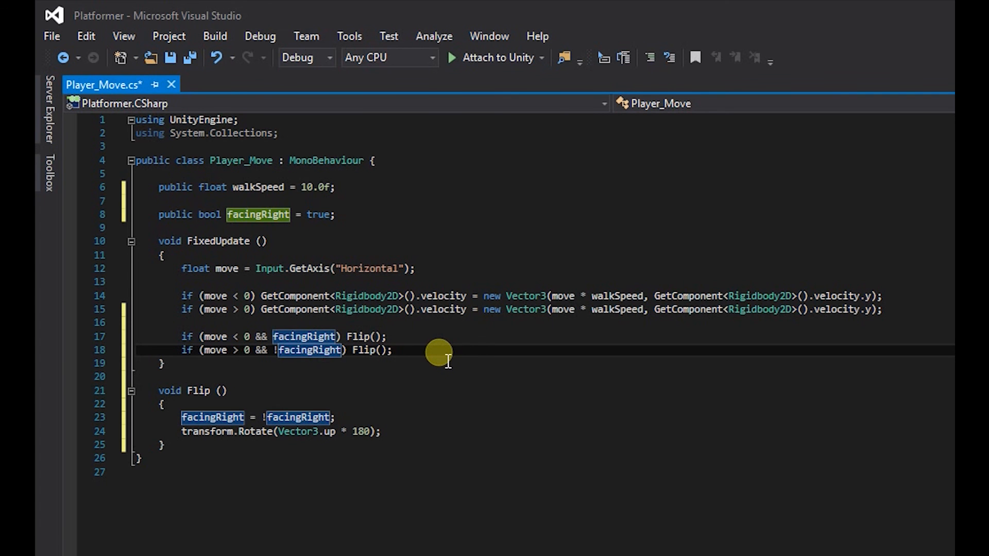
mouse_move(279, 383)
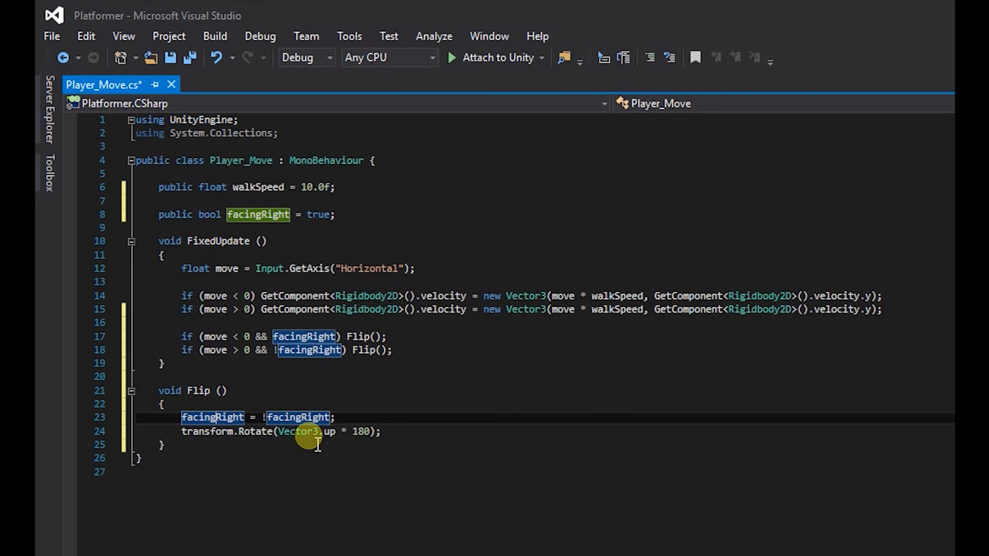
mouse_move(366, 439)
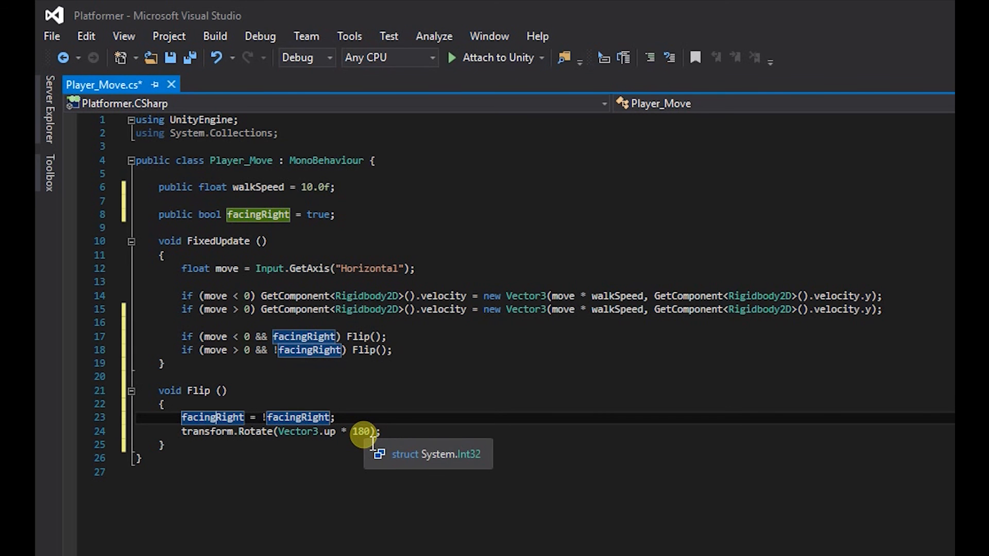
mouse_move(481, 499)
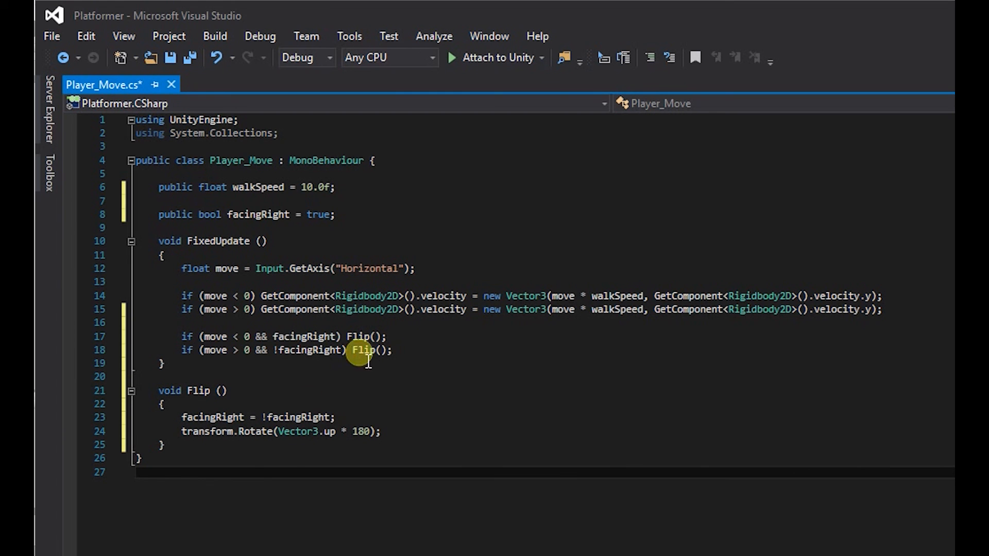
mouse_move(275, 448)
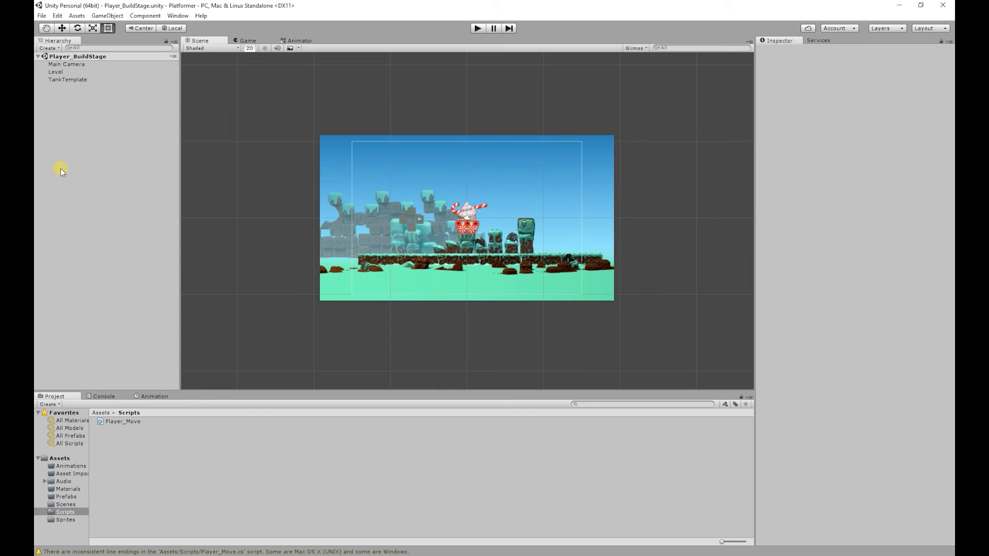
- Select TankTemplate in Unity to show its Player_Move settings, then start Play mode
left_click(68, 81)
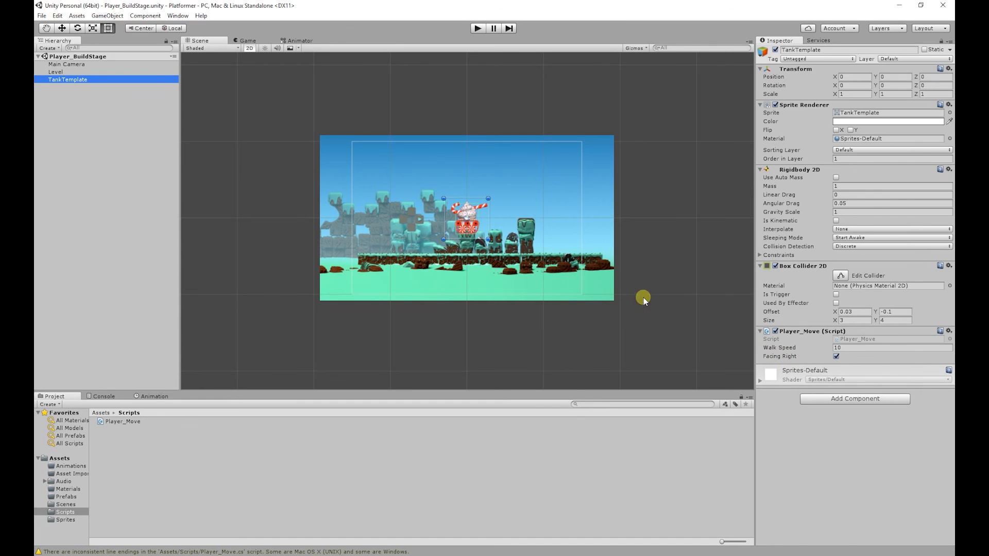
left_click(478, 29)
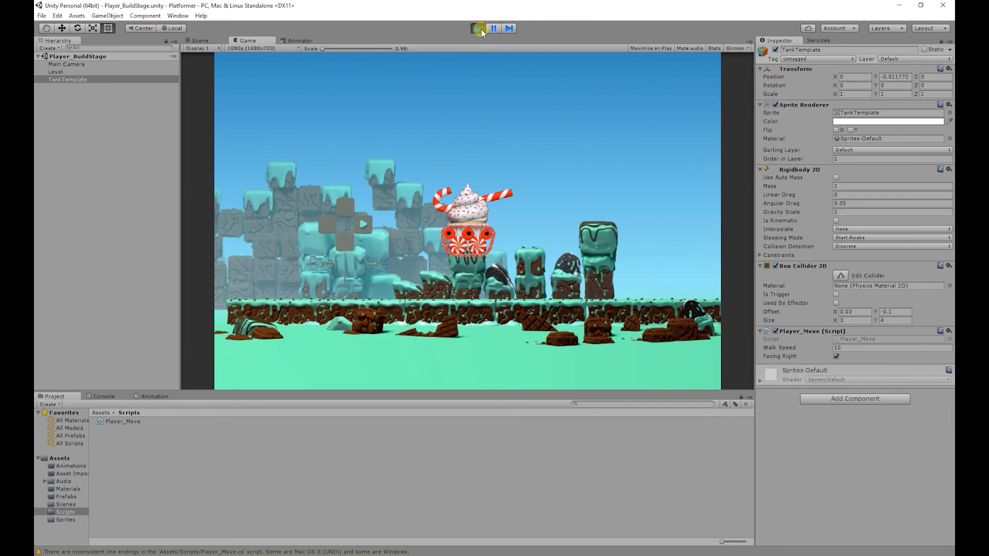
- Run the game and drive the tank left so it rotates to Y 180 with Facing Right cleared
left_click(477, 28)
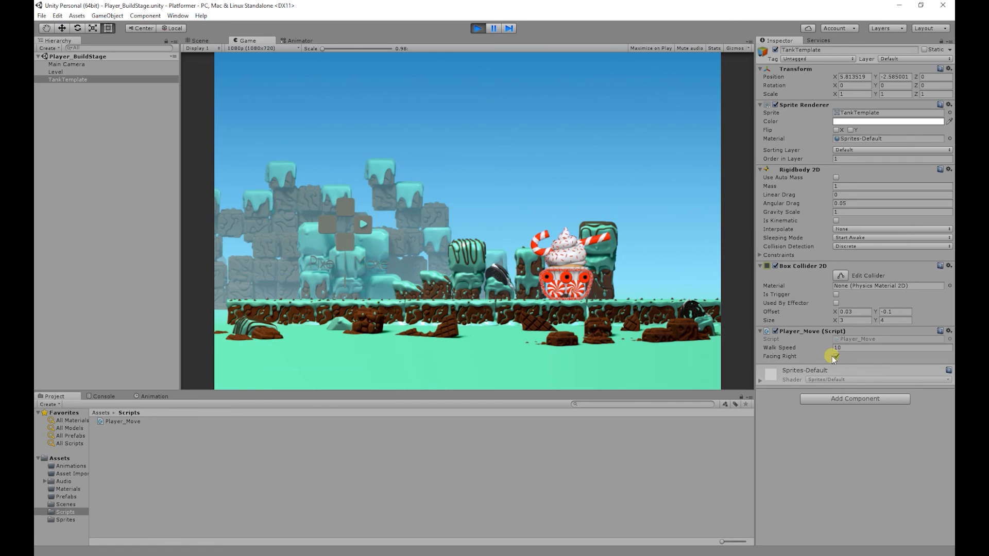
left_click(836, 356)
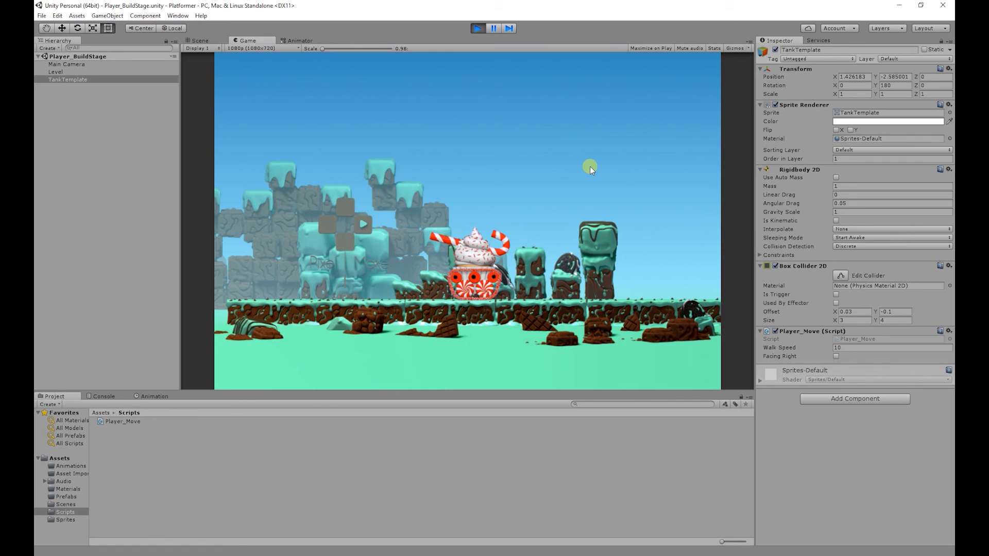